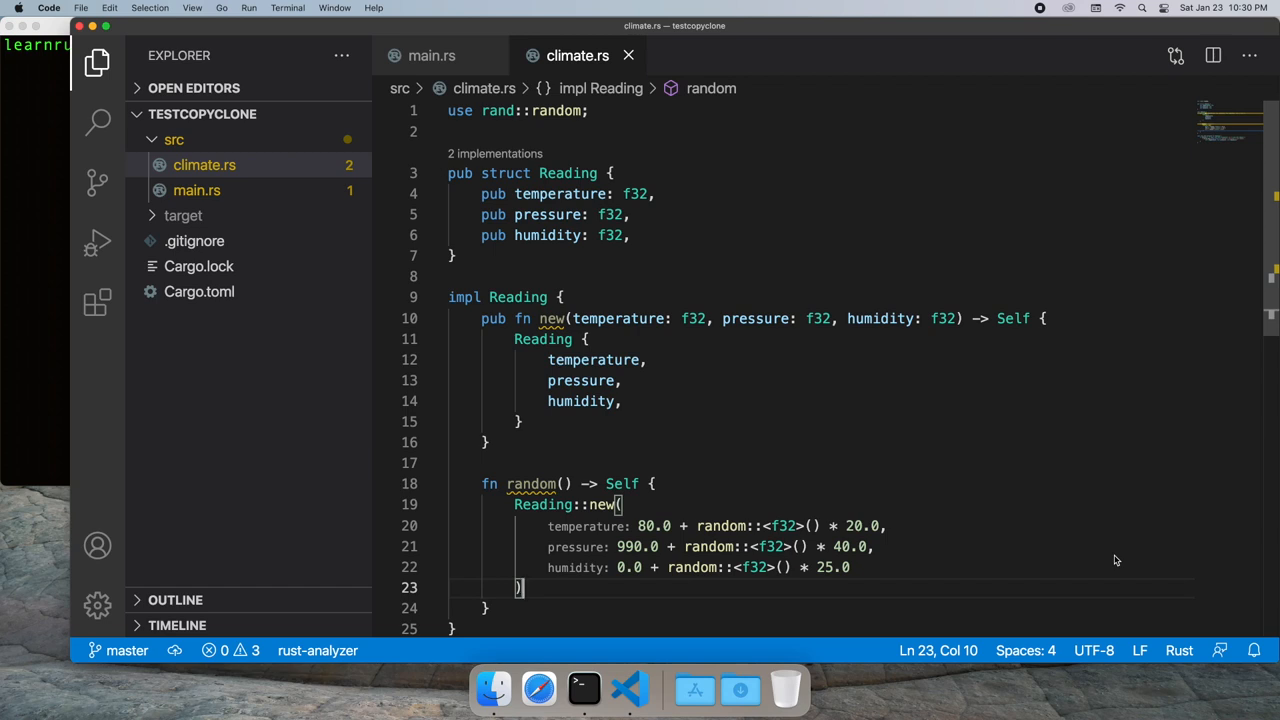
pyautogui.moveTo(1106, 543)
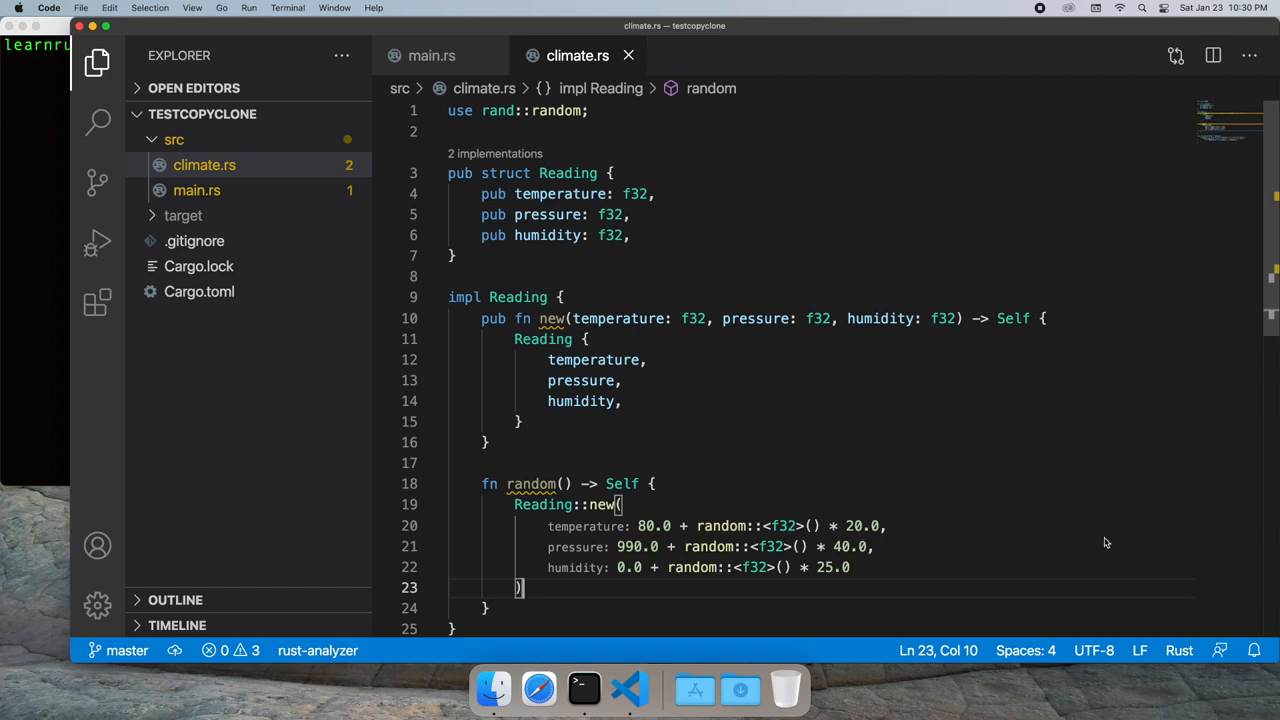
pyautogui.moveTo(1047, 516)
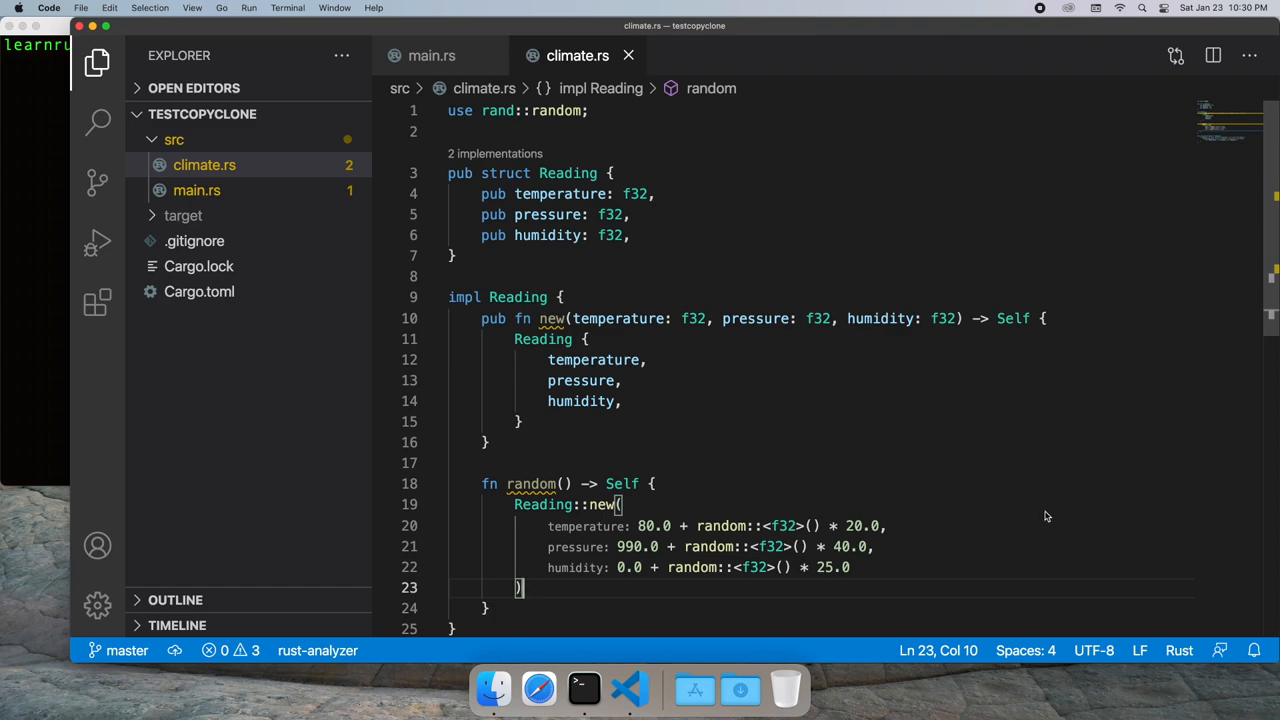
pyautogui.moveTo(542, 495)
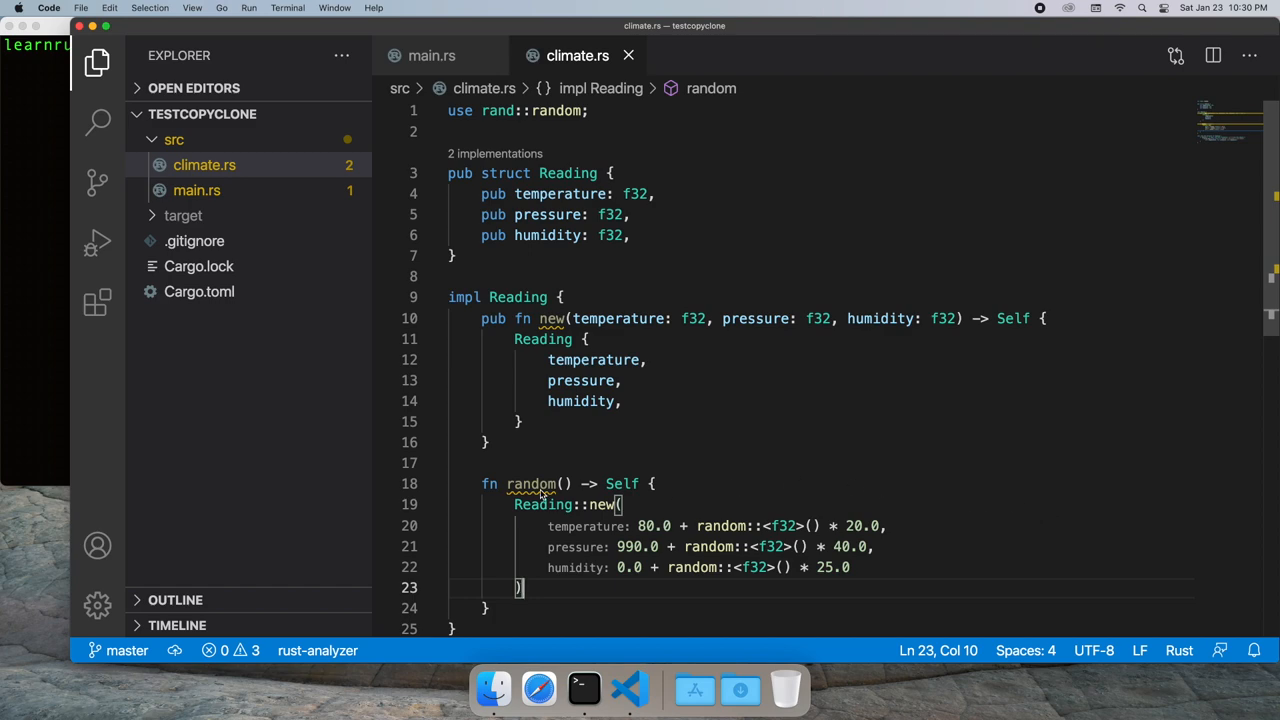
# Below random(), start a pub fn random_values() -> [Reading; 5] method
pyautogui.scroll(-3)
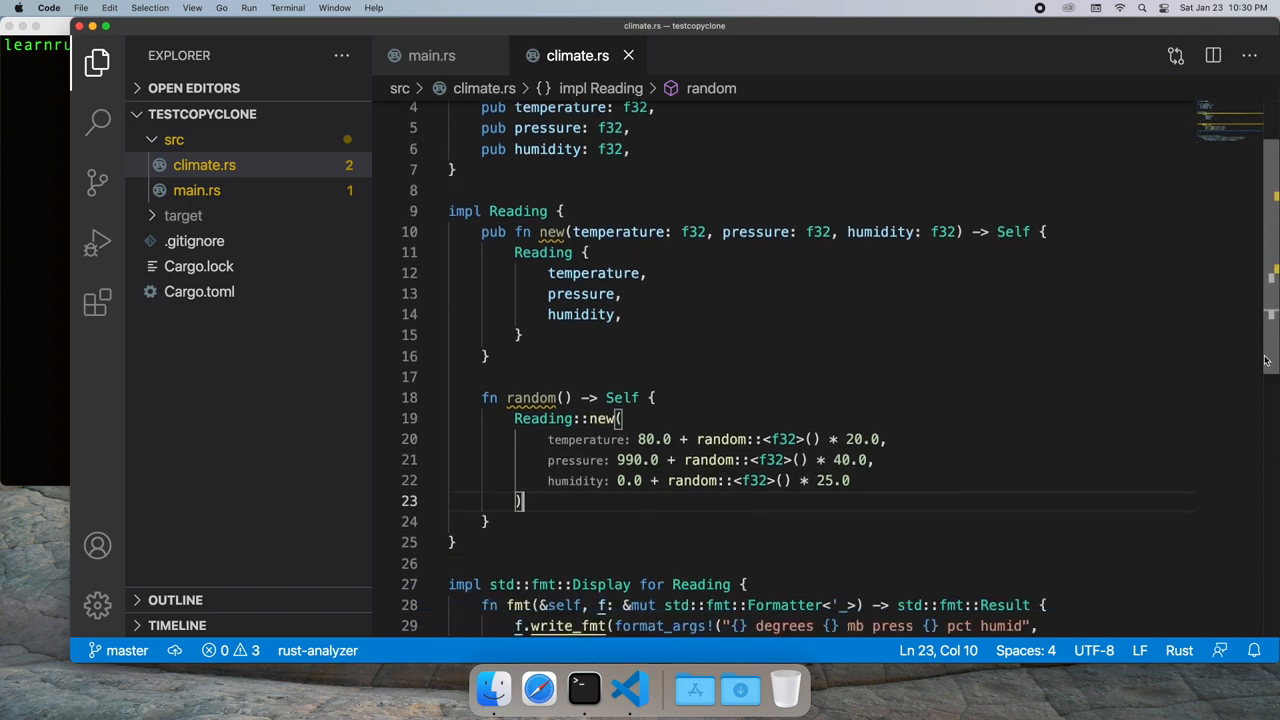
pyautogui.scroll(-3)
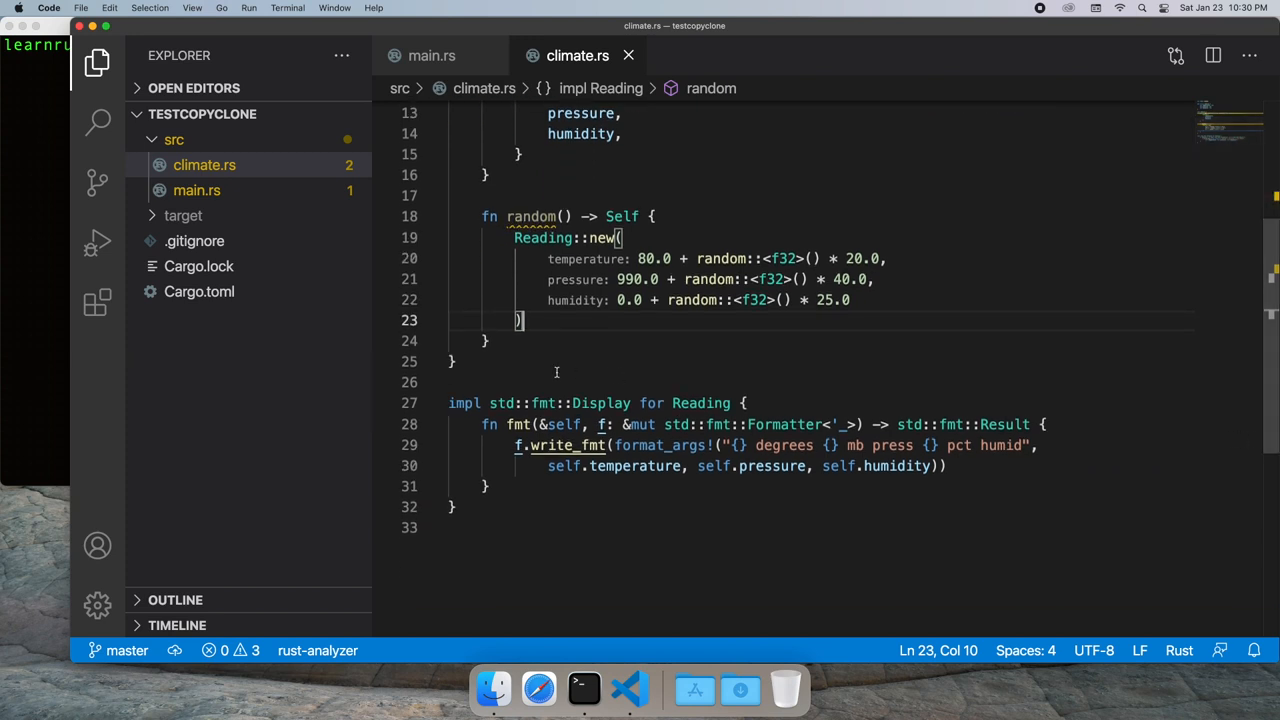
pyautogui.scroll(3)
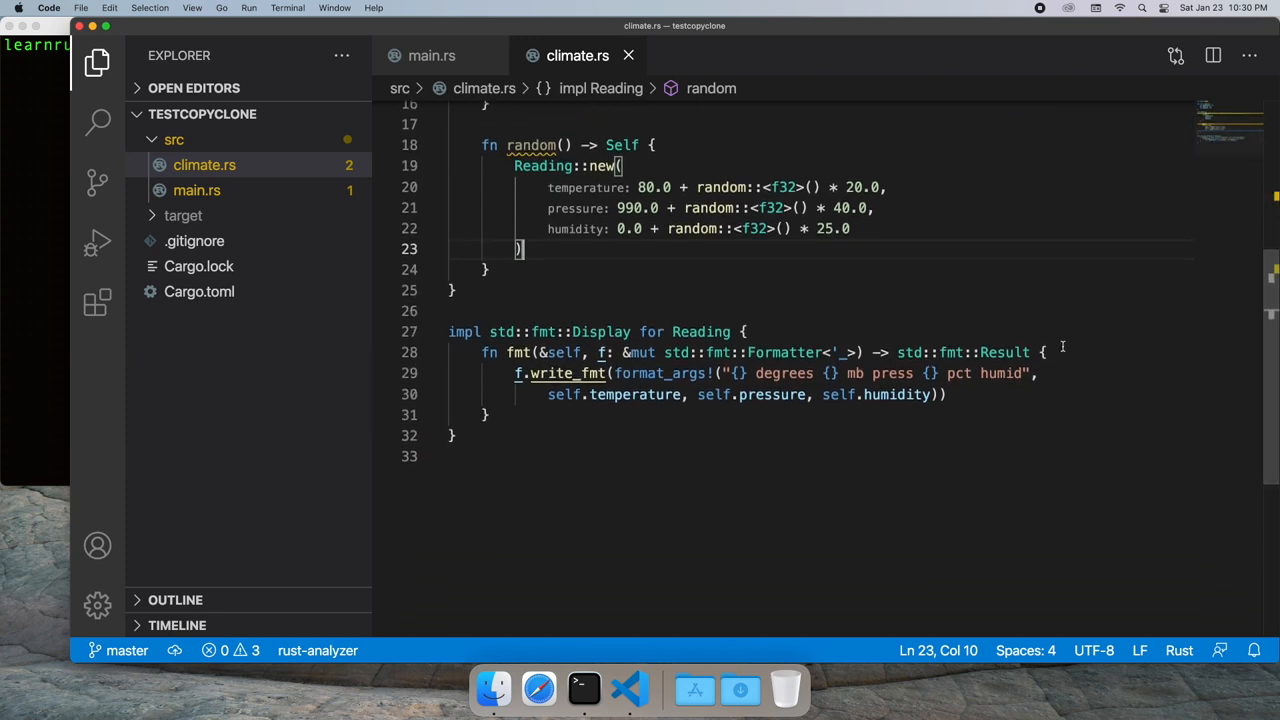
pyautogui.press('enter')
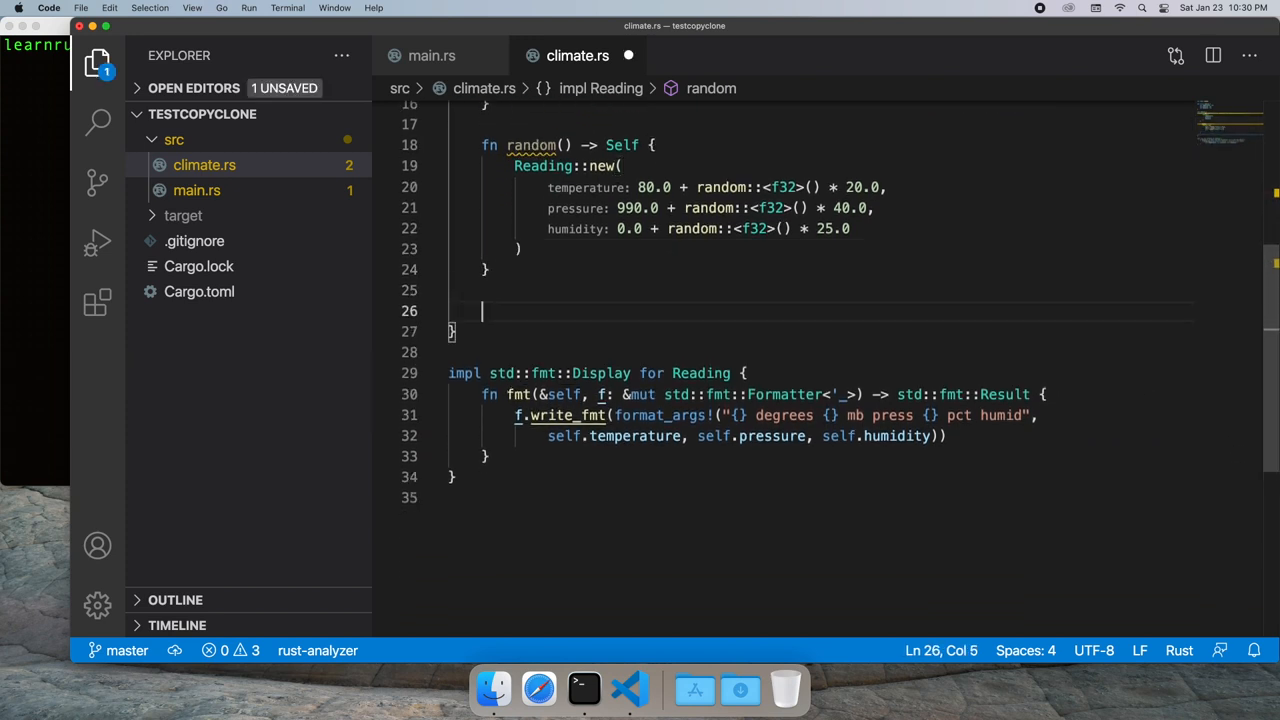
pyautogui.write('pub')
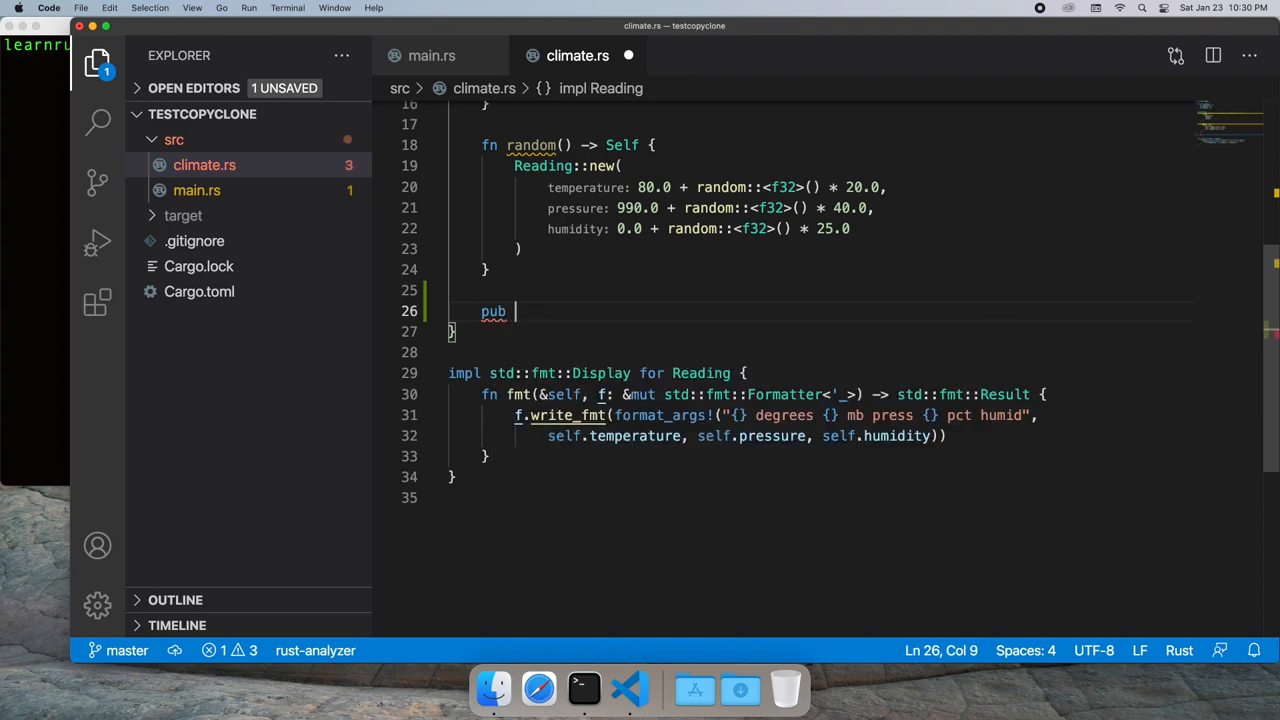
pyautogui.write('fn random')
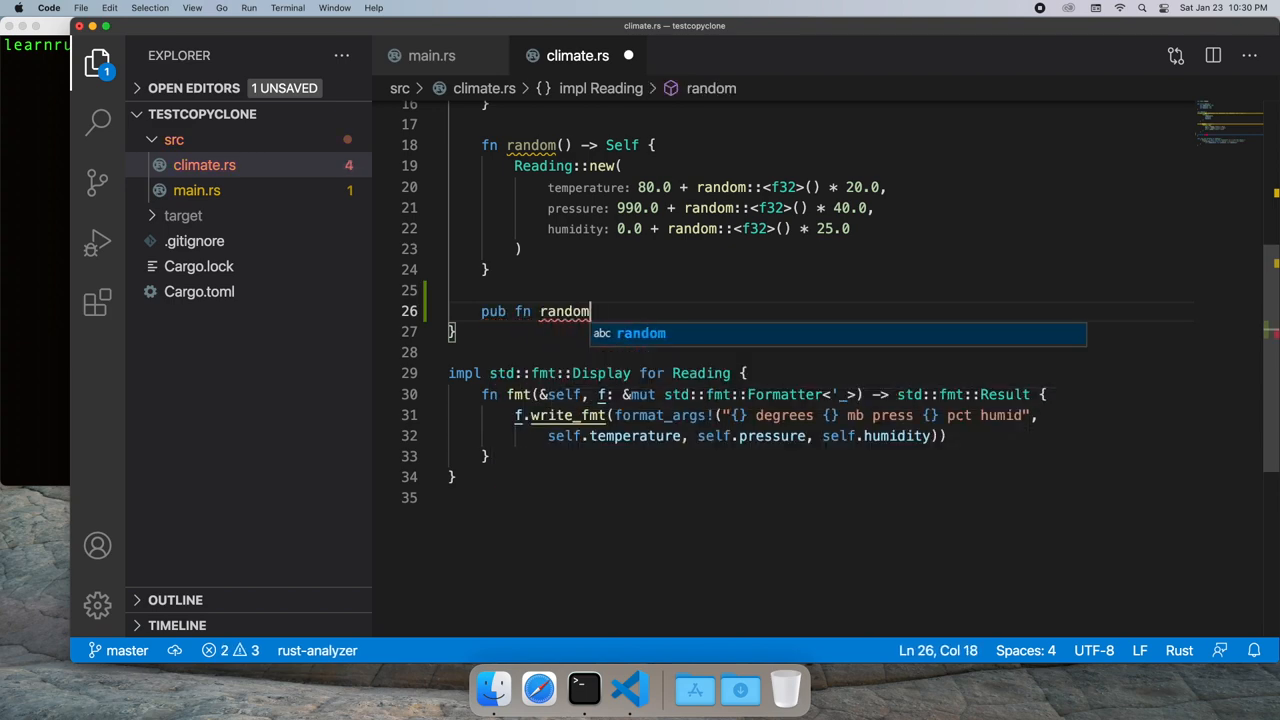
pyautogui.write('_values() -> [')
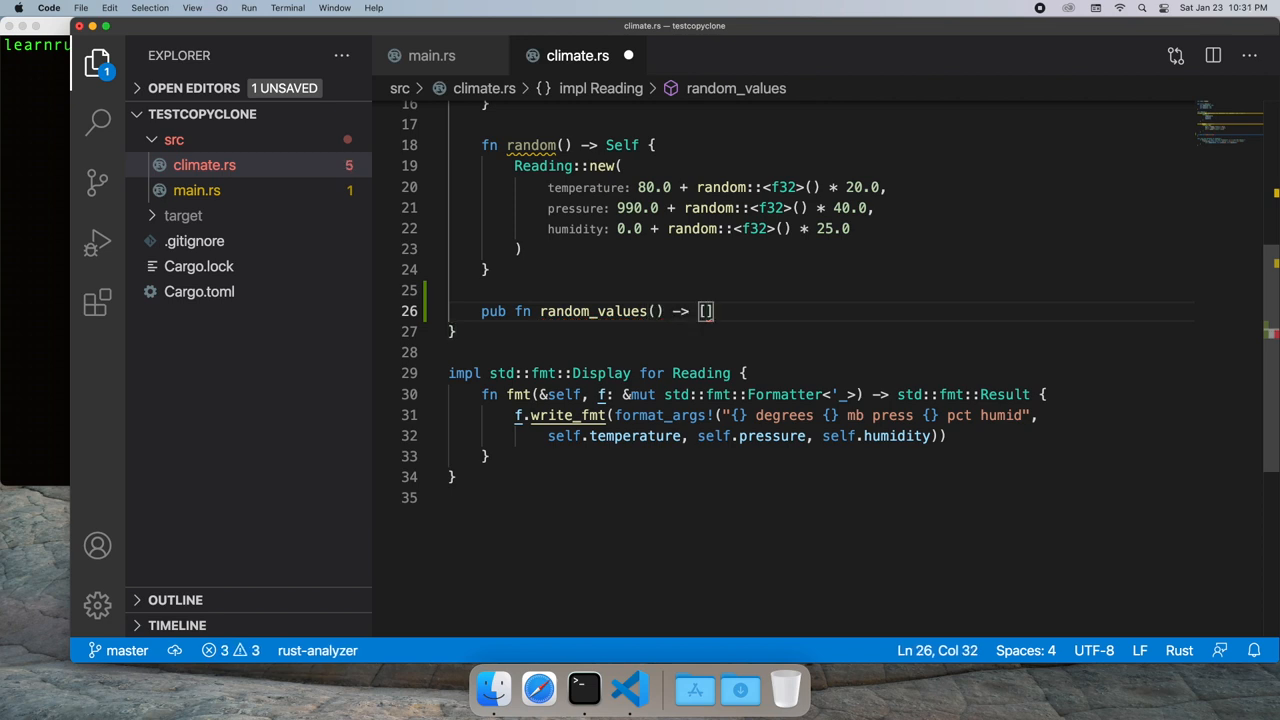
pyautogui.write('Reading;')
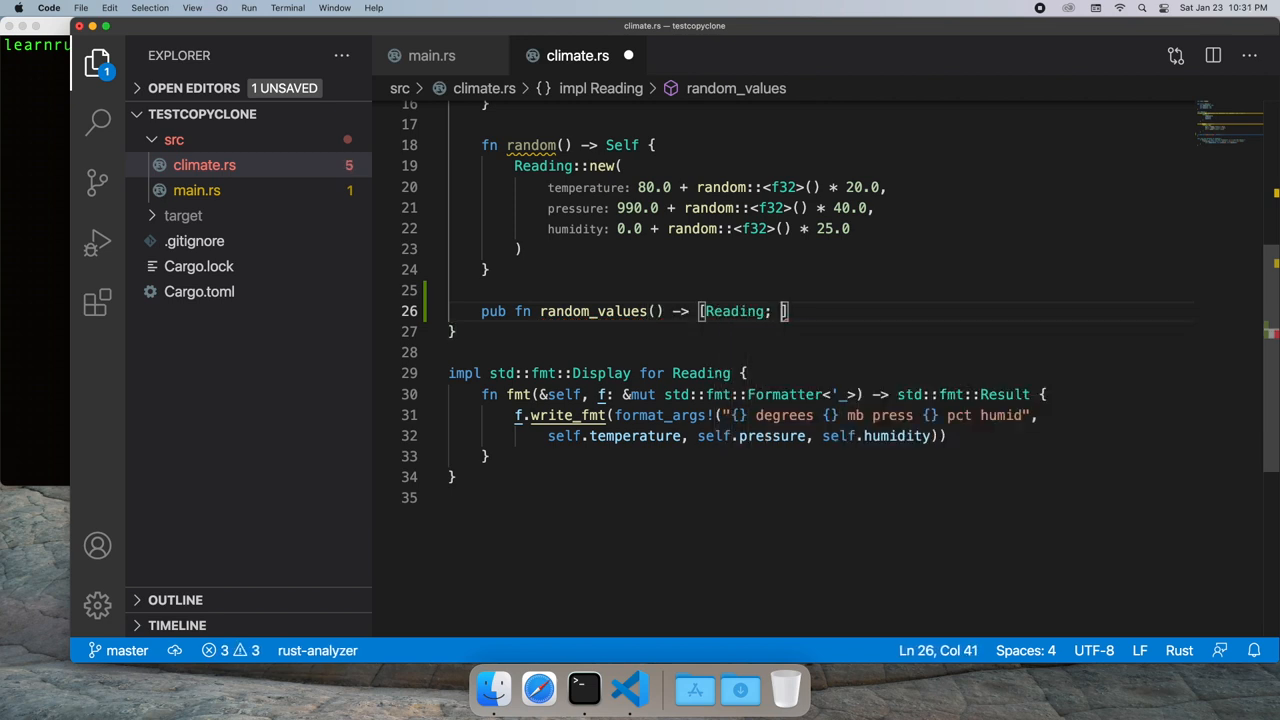
pyautogui.write('5] {')
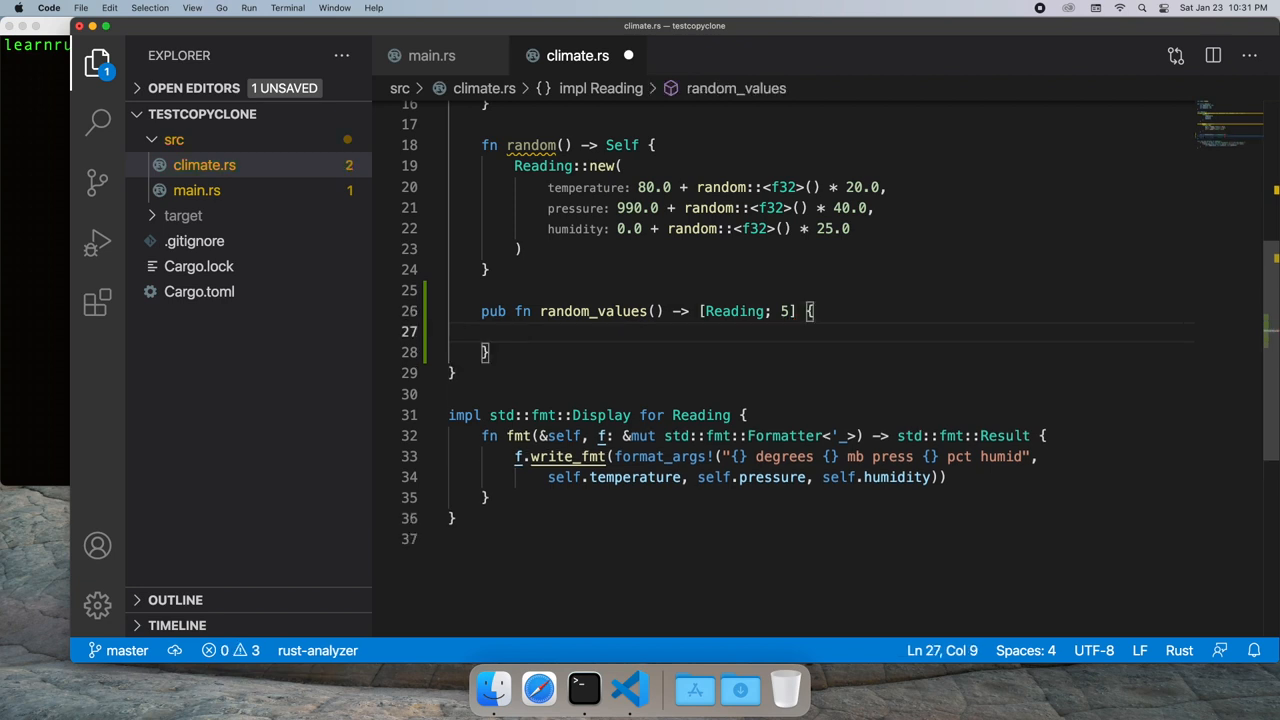
# Declare let mut result: [Reading; 5] inside random_values
pyautogui.write('let m')
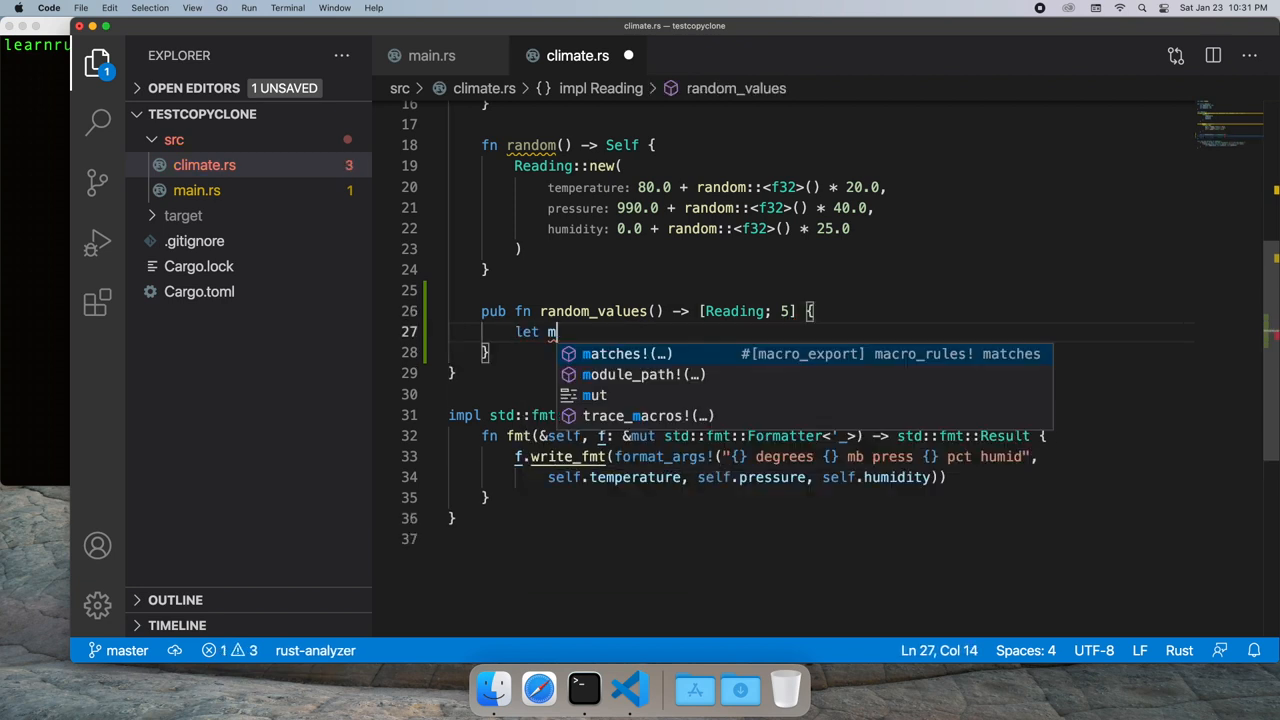
pyautogui.write('ut result:[R]')
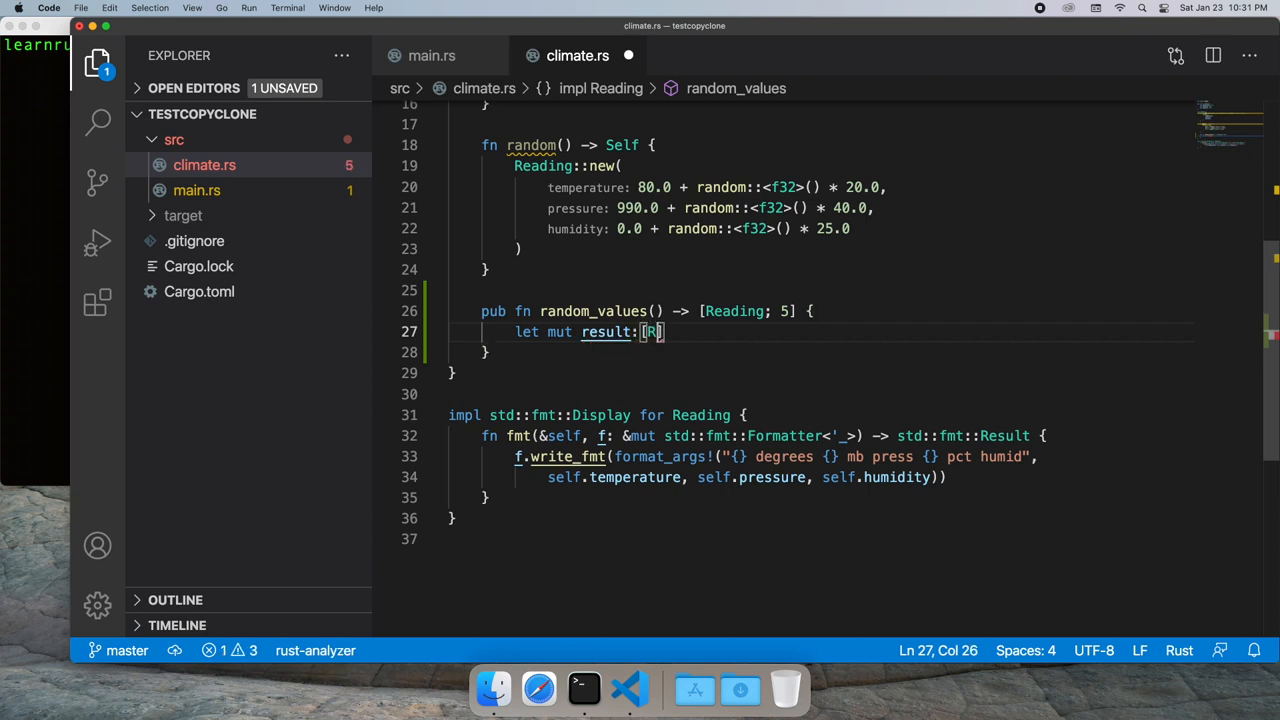
pyautogui.write('eading; 5]')
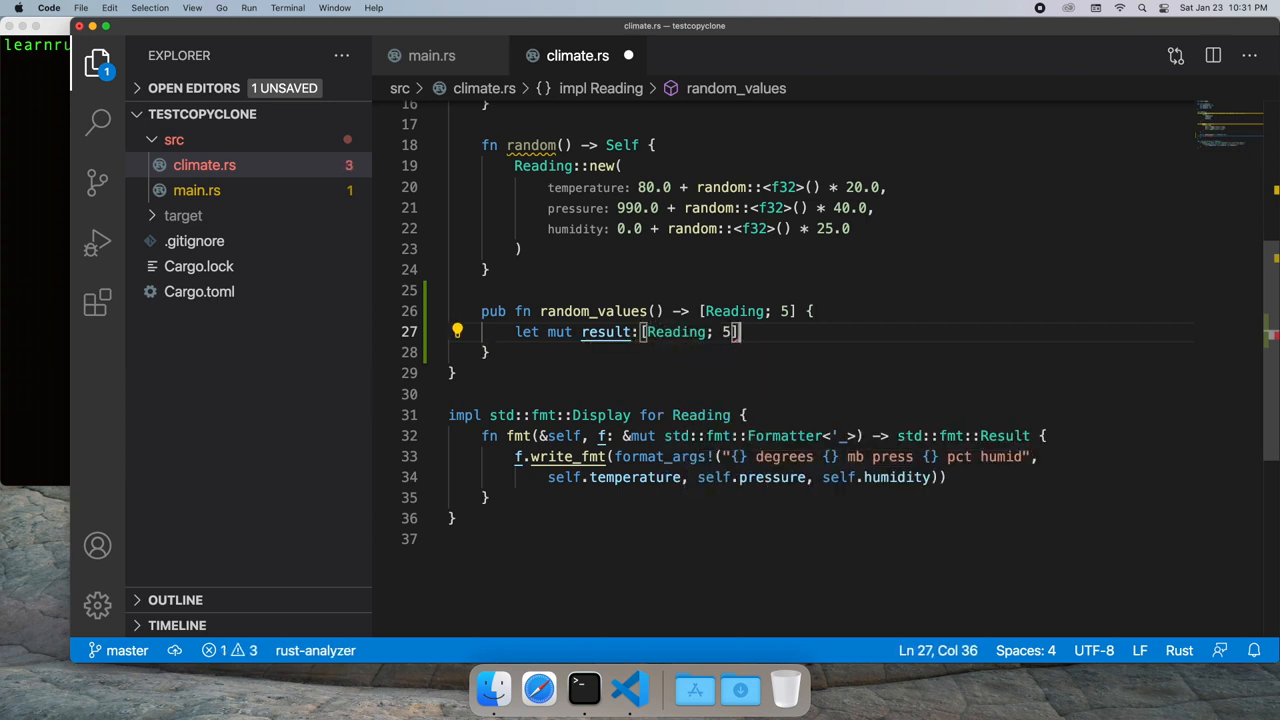
pyautogui.press('Enter')
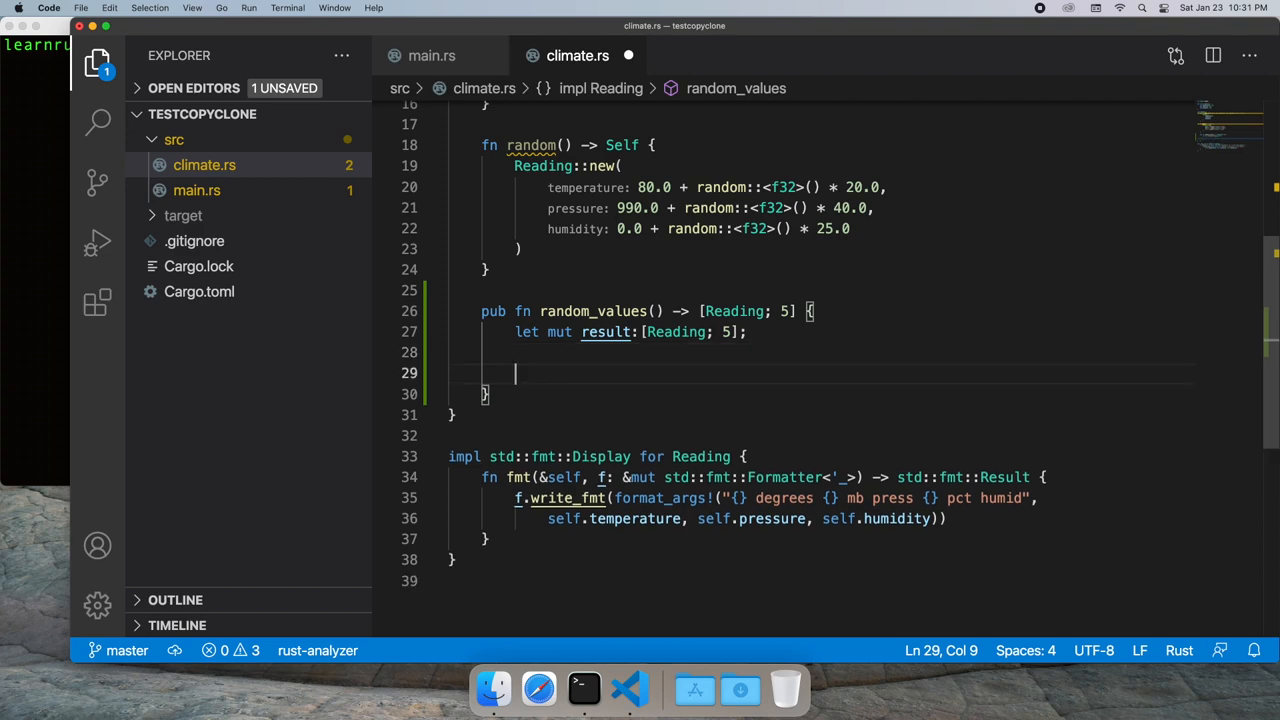
# Loop idx over 0..5 assigning Reading::random() to result[idx], then return result
pyautogui.write('for idx')
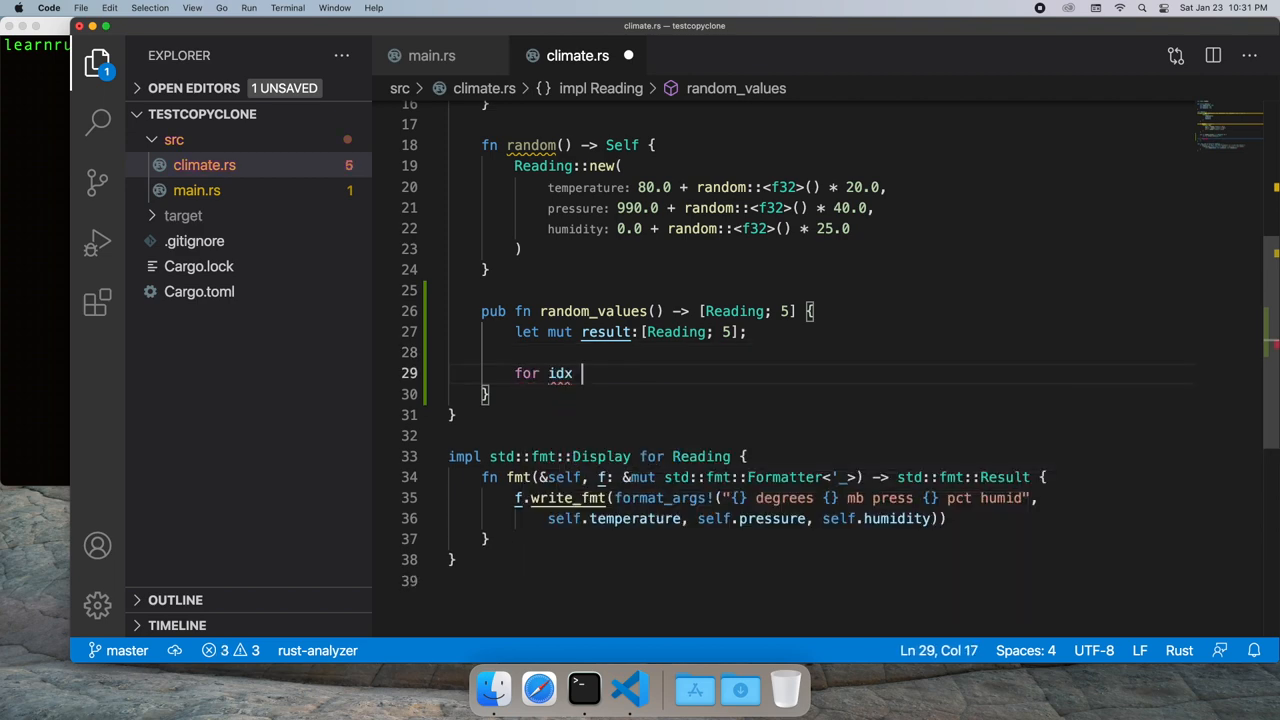
pyautogui.write(': i32 in 0..')
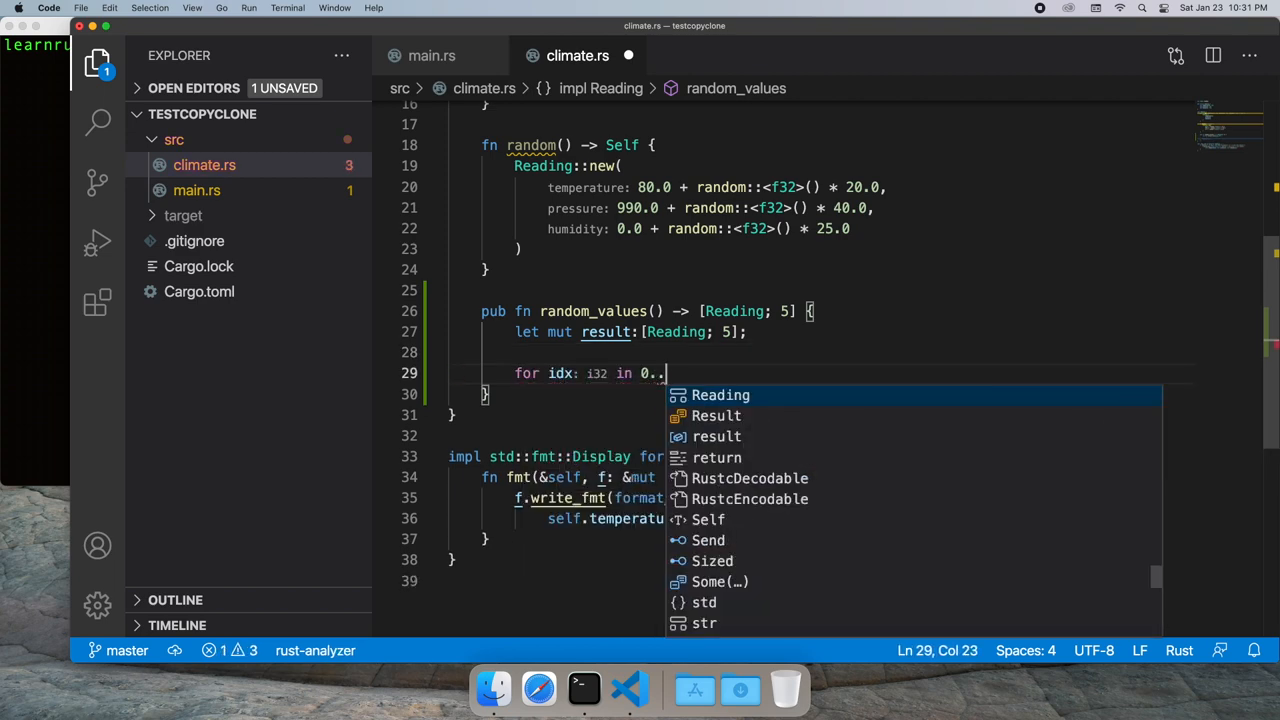
pyautogui.write('5 {')
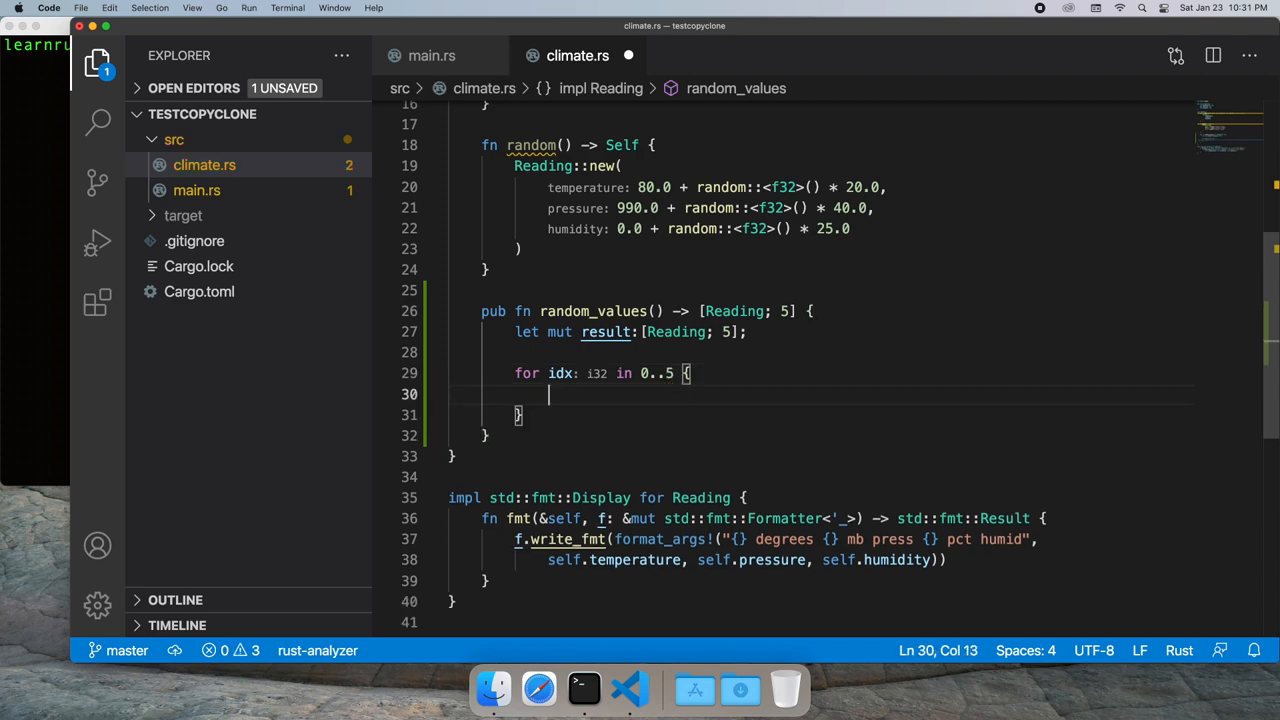
pyautogui.write('result[idx] =')
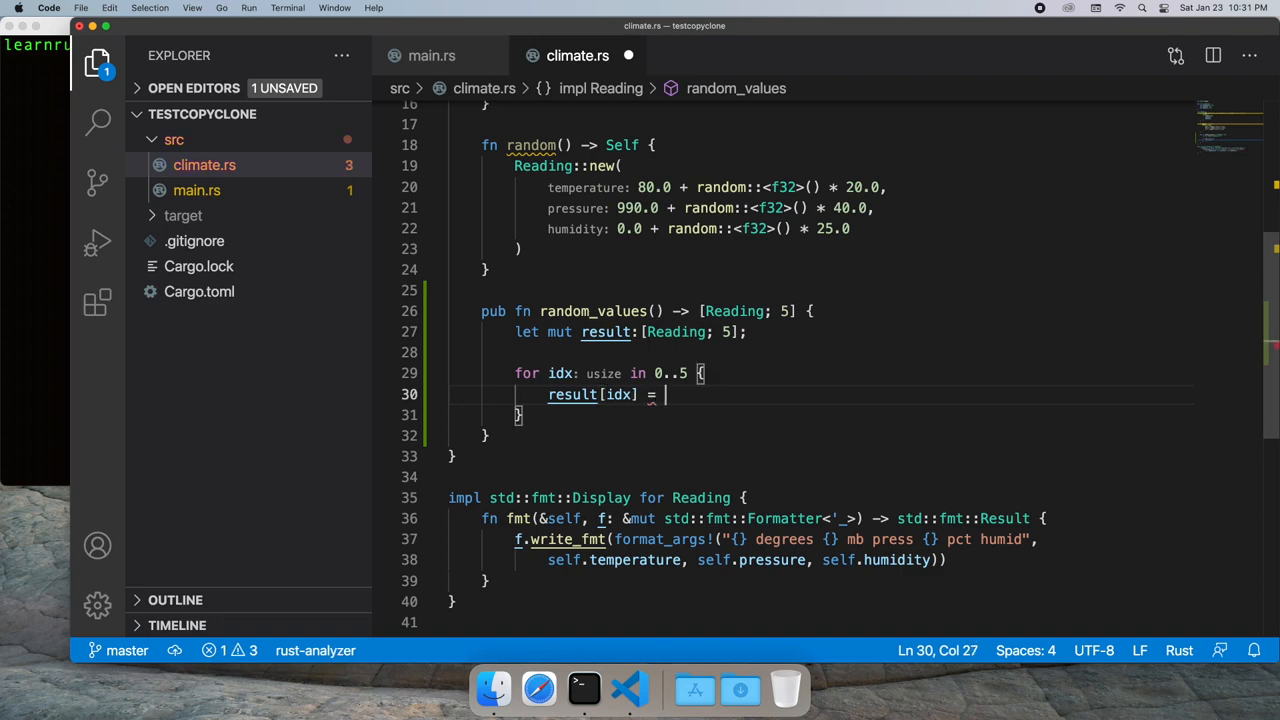
pyautogui.write('Reading::random();')
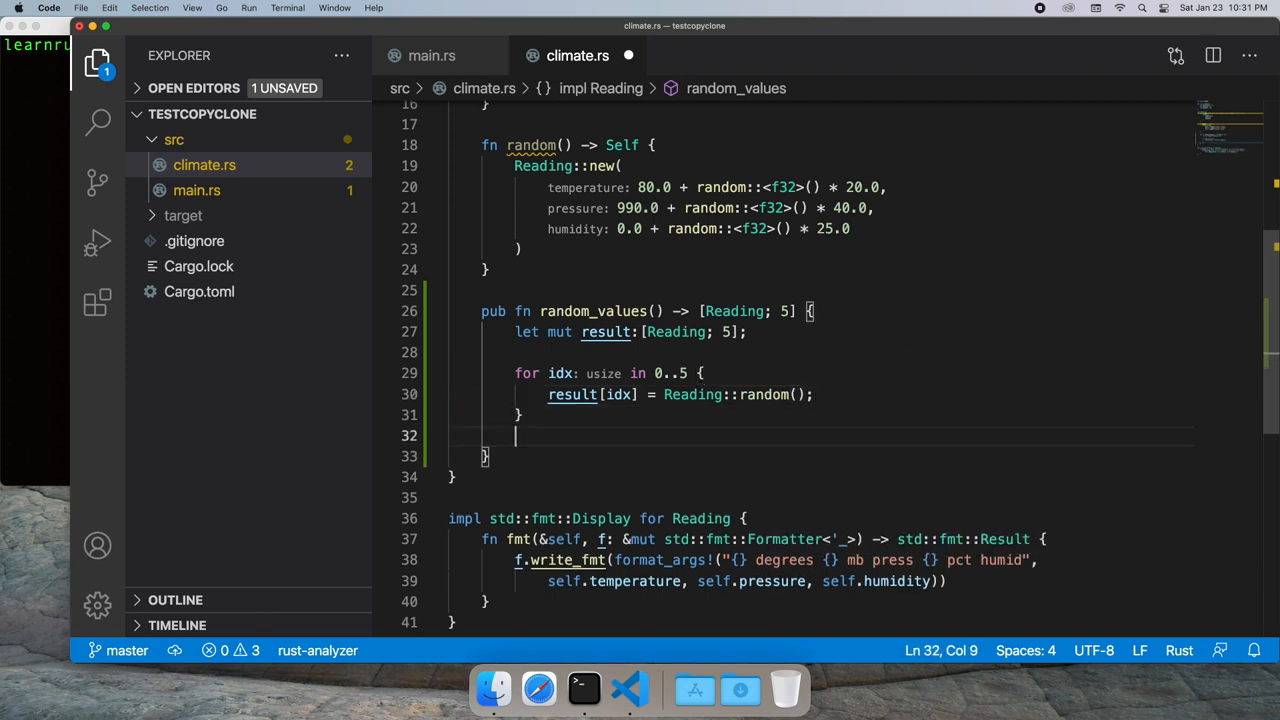
pyautogui.write('result;')
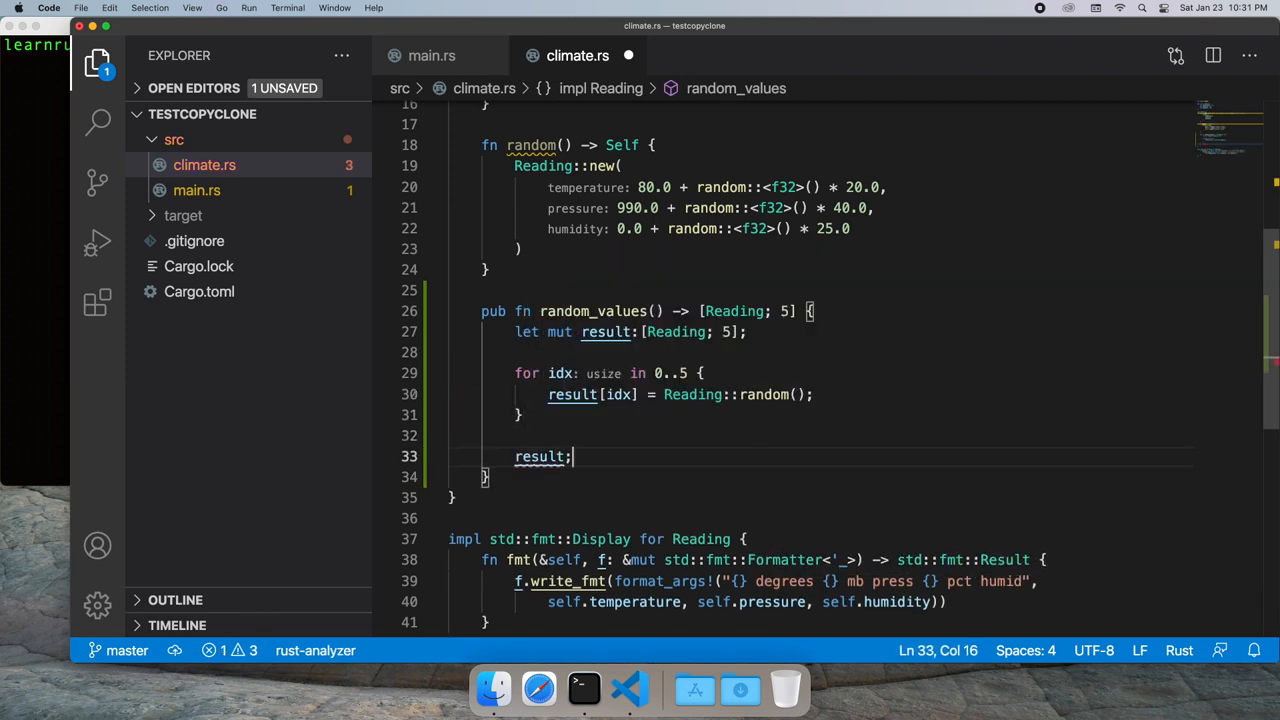
pyautogui.press('Backspace')
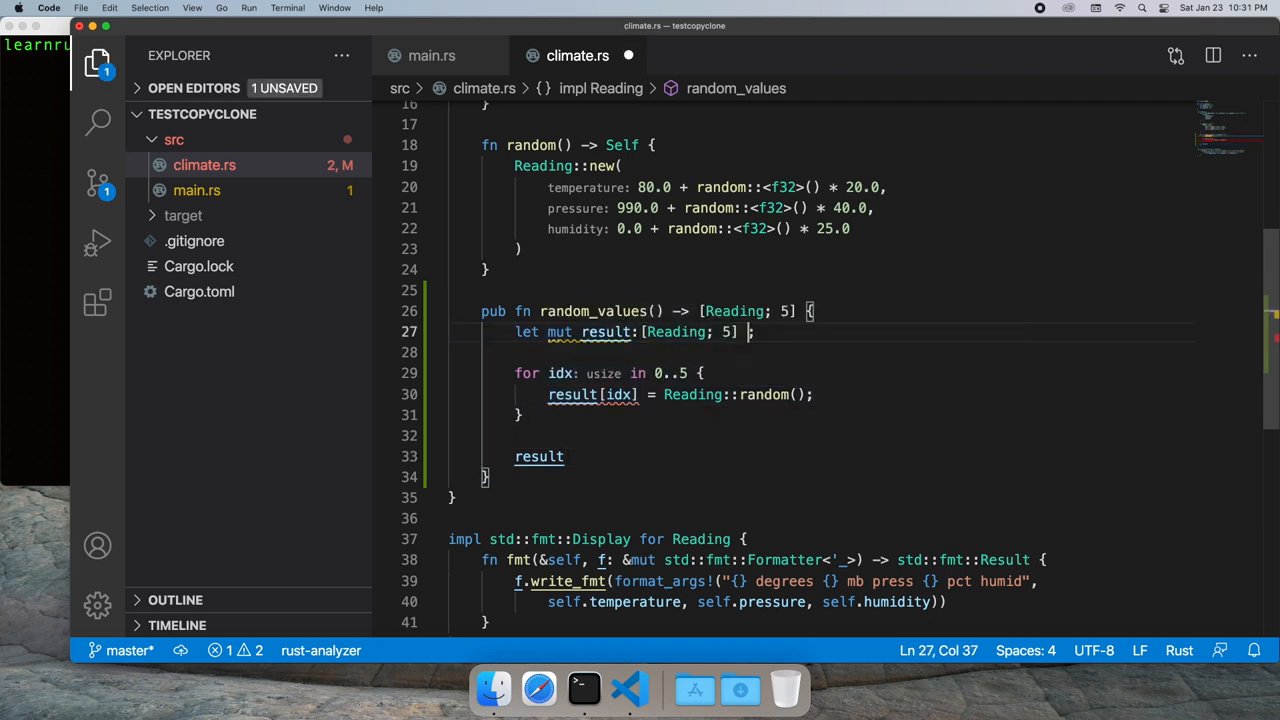
# Initialise result to [Reading::new(0.0, 0.0, 0.0); 5] and save climate.rs
pyautogui.write('= []')
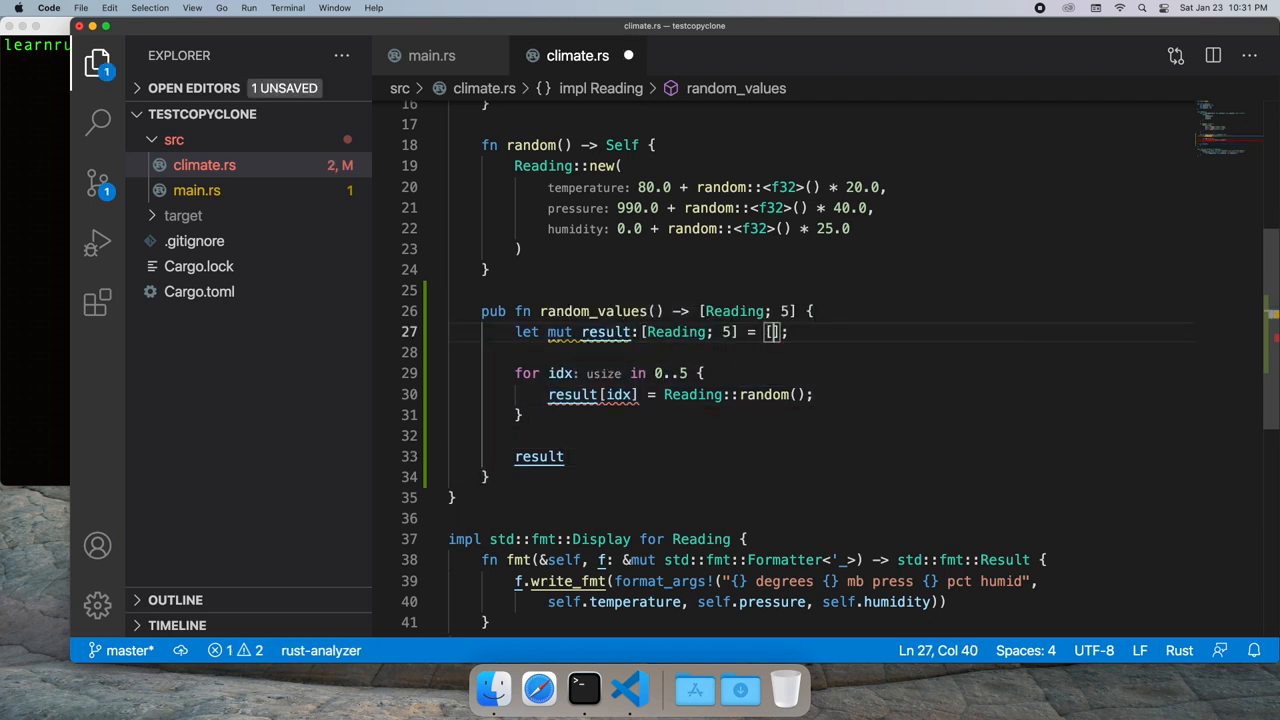
pyautogui.write('Reading::new(')
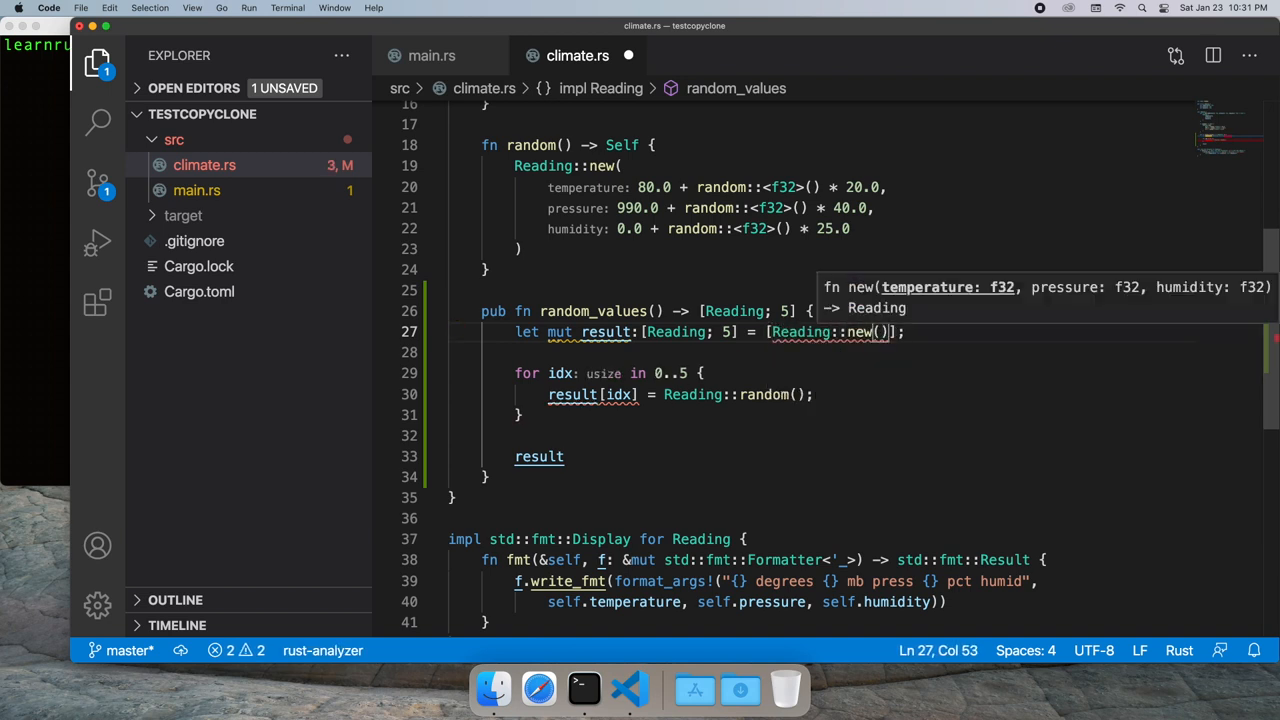
pyautogui.write('temperature: 0.0,')
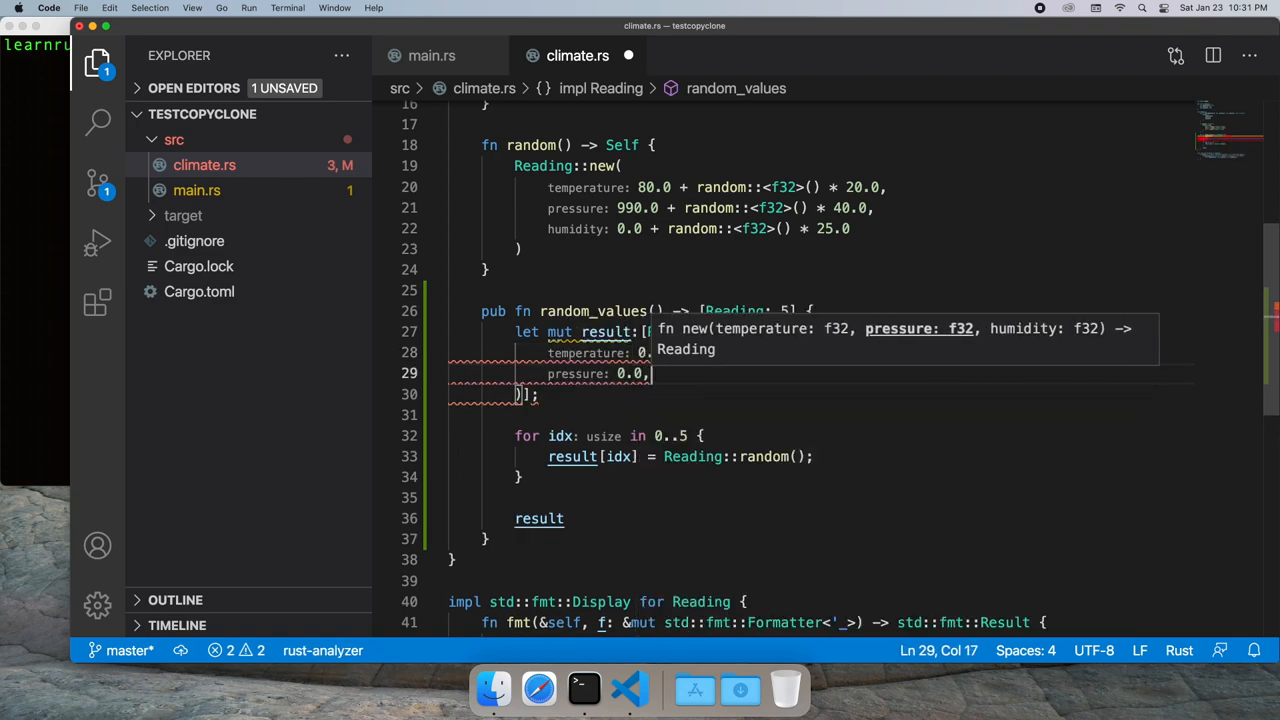
pyautogui.write('humidity: 0.0')
pyautogui.click(821, 394)
pyautogui.write('; 5')
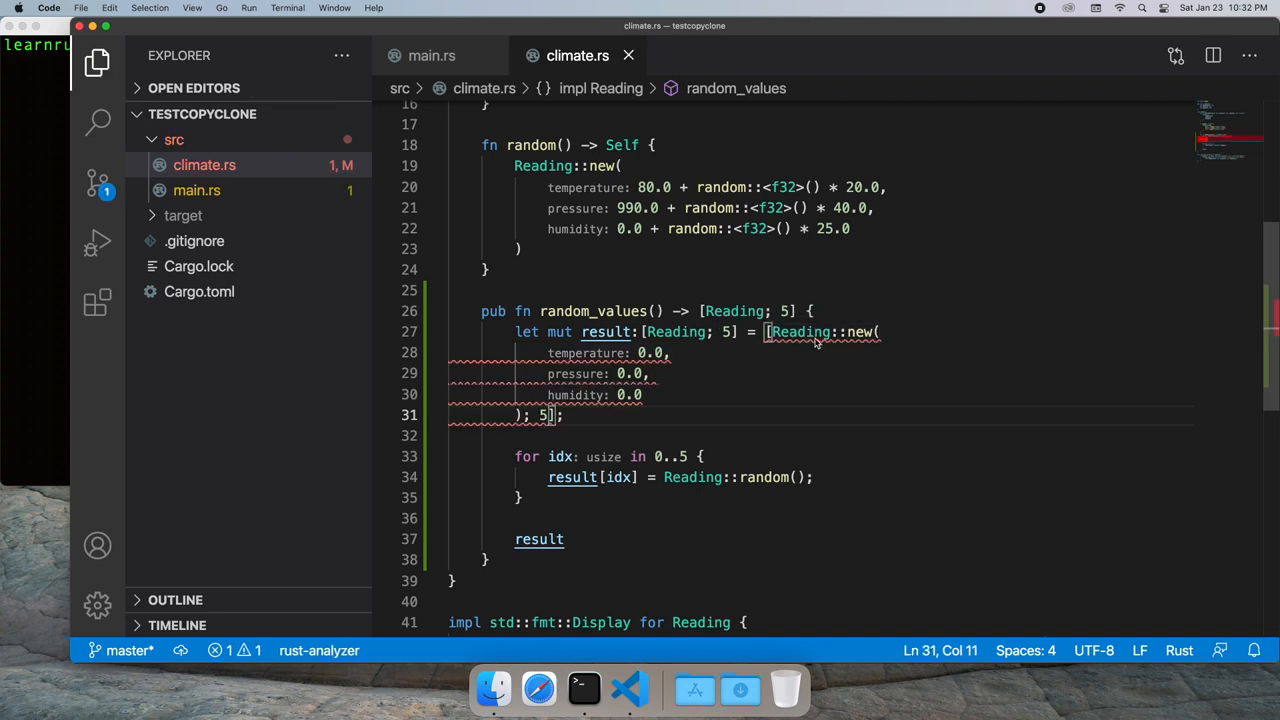
pyautogui.moveTo(800, 332)
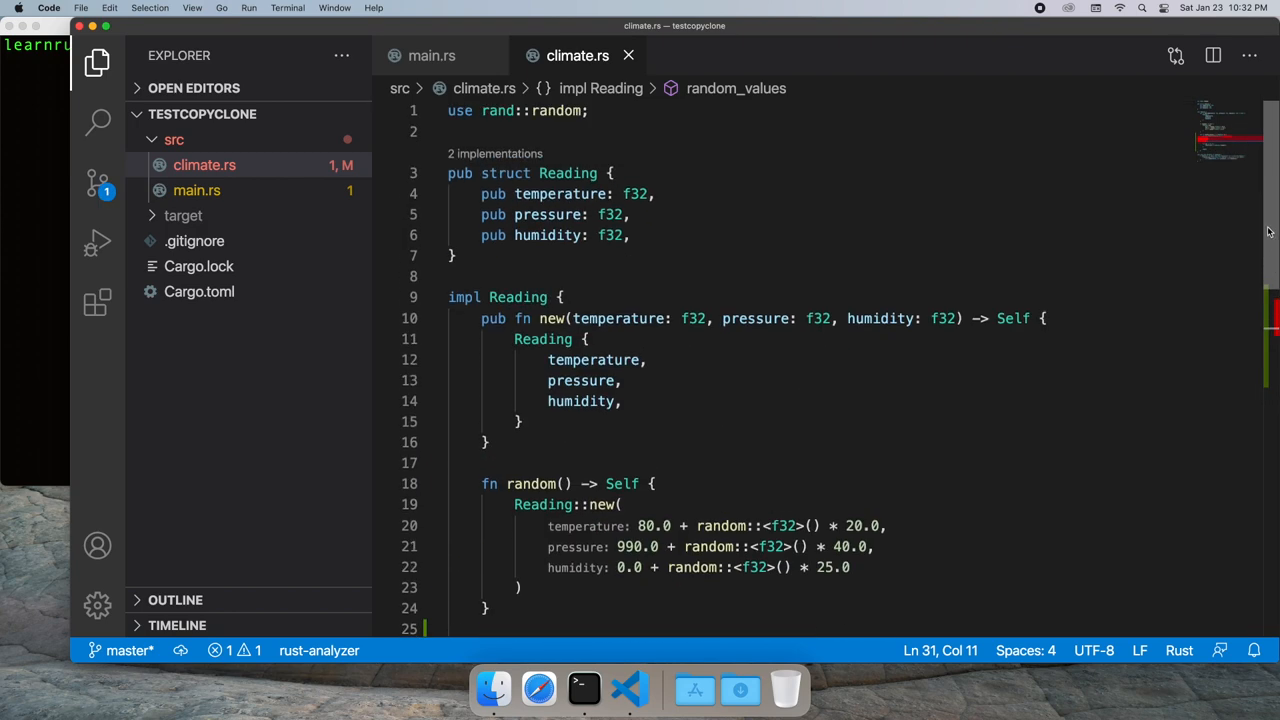
# Add #[derive(Copy)] above pub struct Reading and save
pyautogui.press('Return')
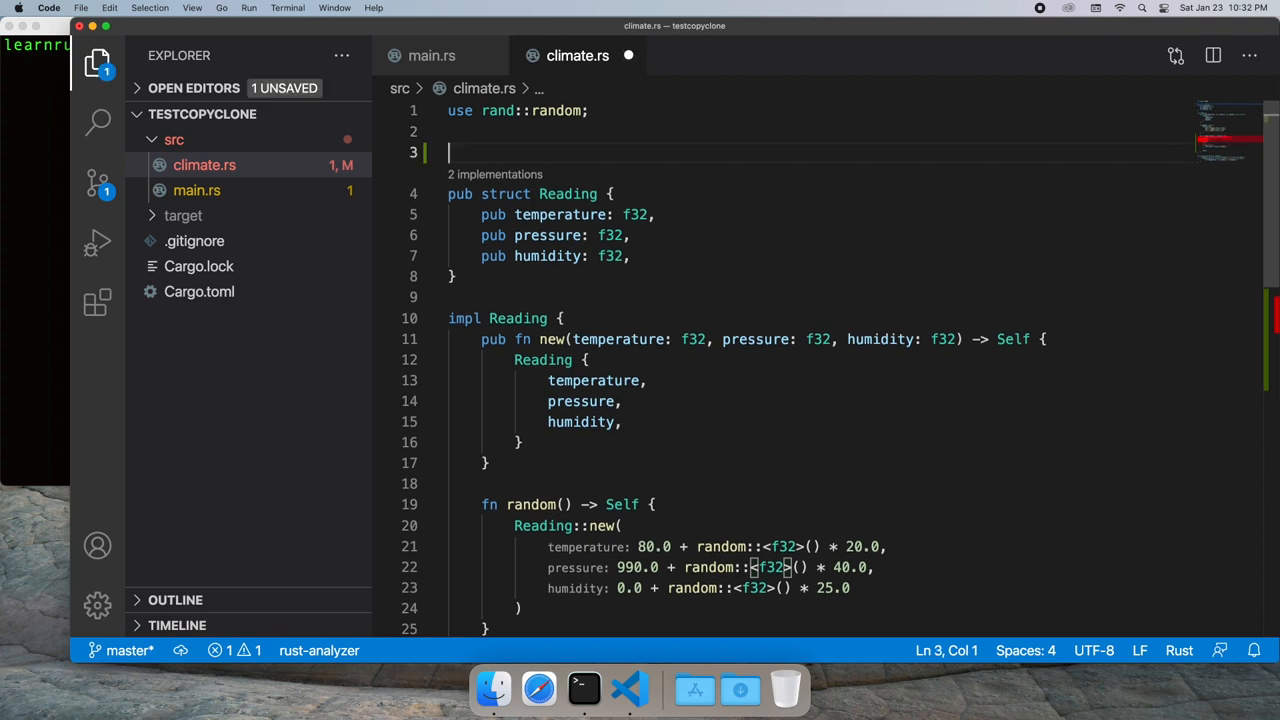
pyautogui.write('#[derive(Copy')
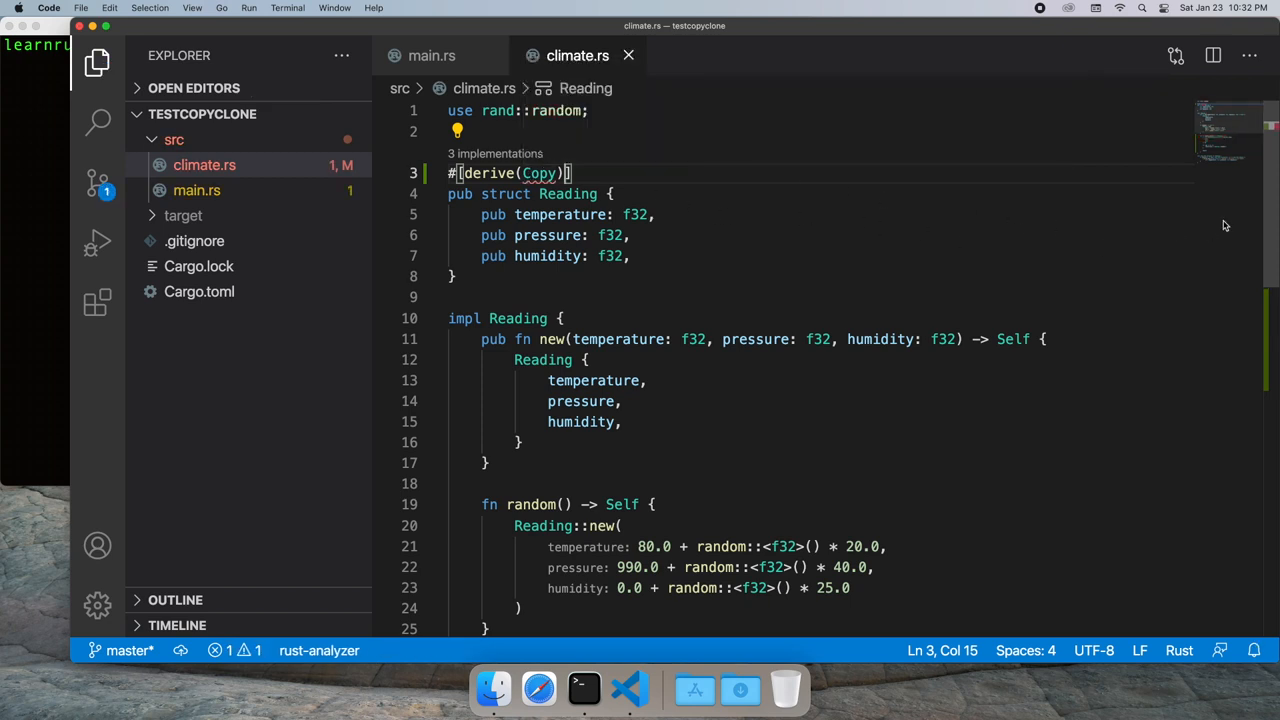
# Write impl Clone for Reading returning Reading::new(self.temperature, self.pressure, self.humidity), and save
pyautogui.scroll(-3)
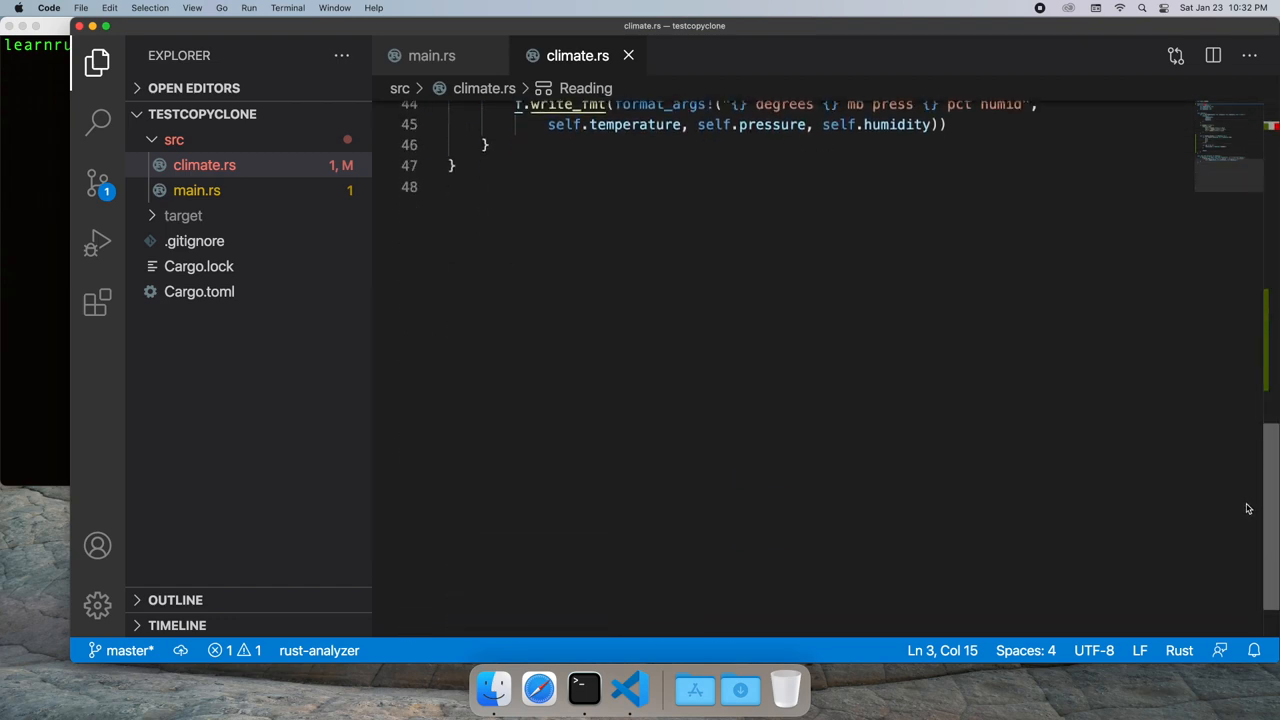
pyautogui.scroll(-3)
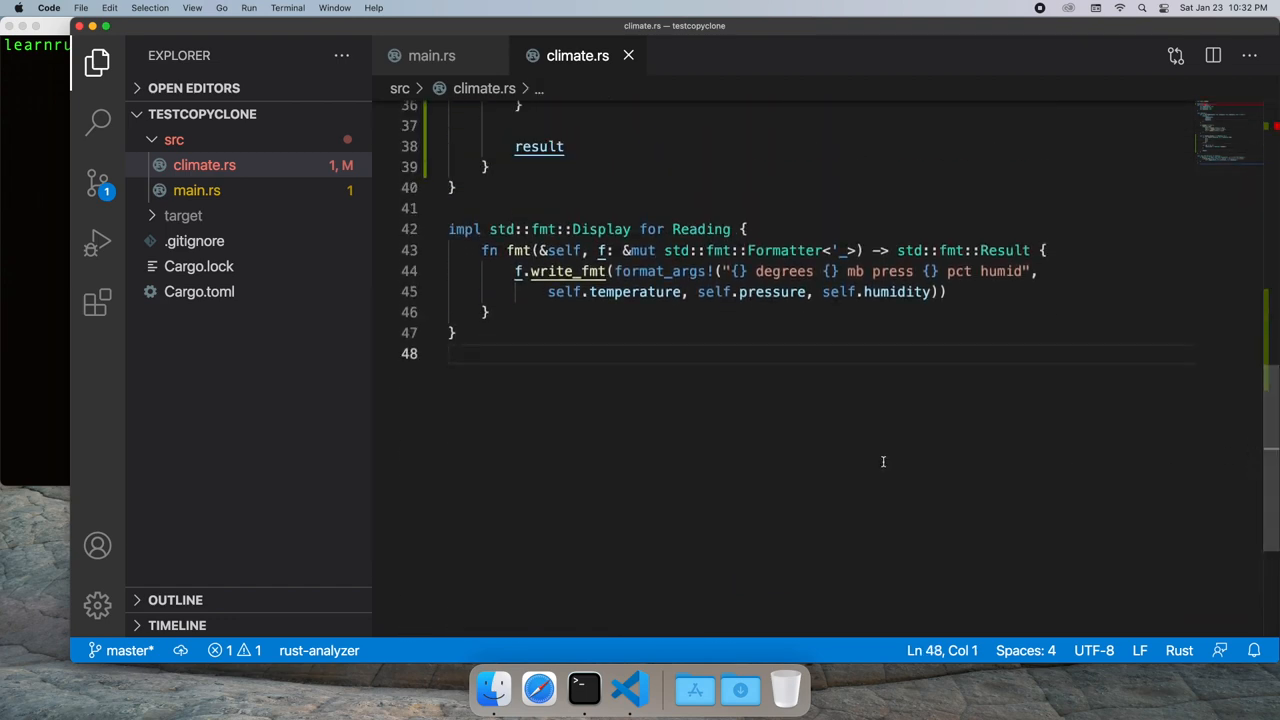
pyautogui.write('impl')
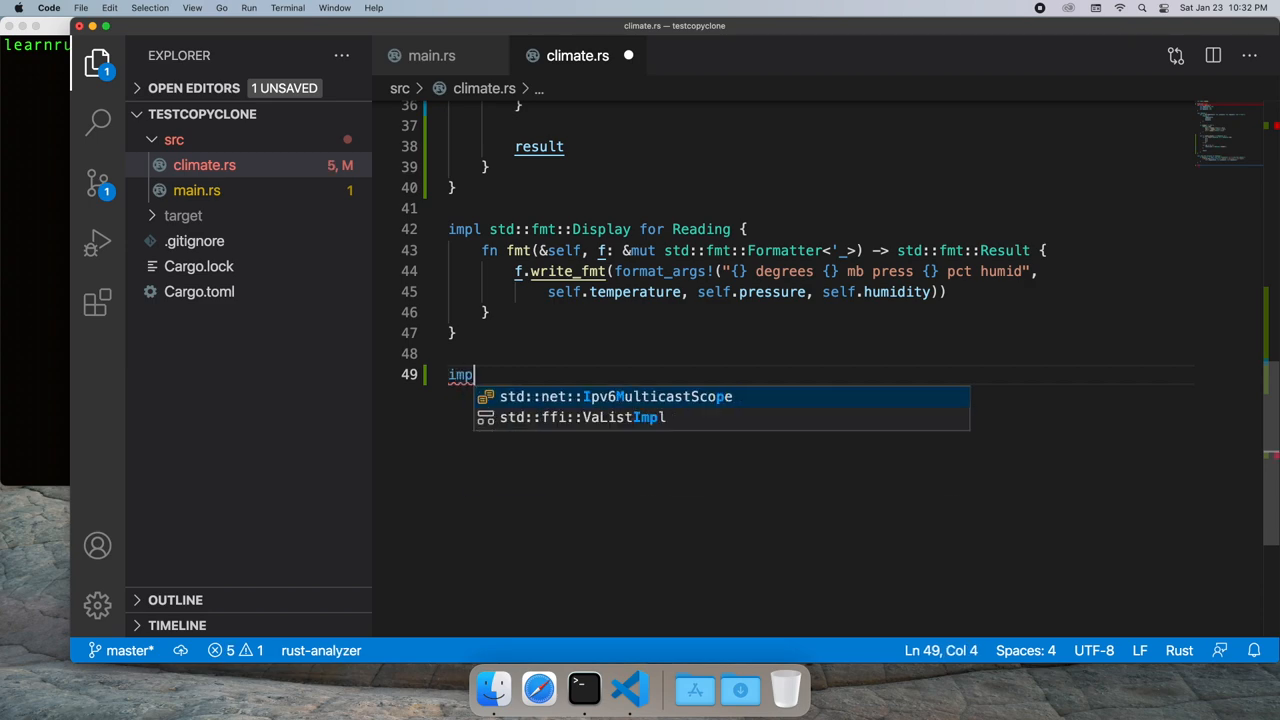
pyautogui.write('Clone for')
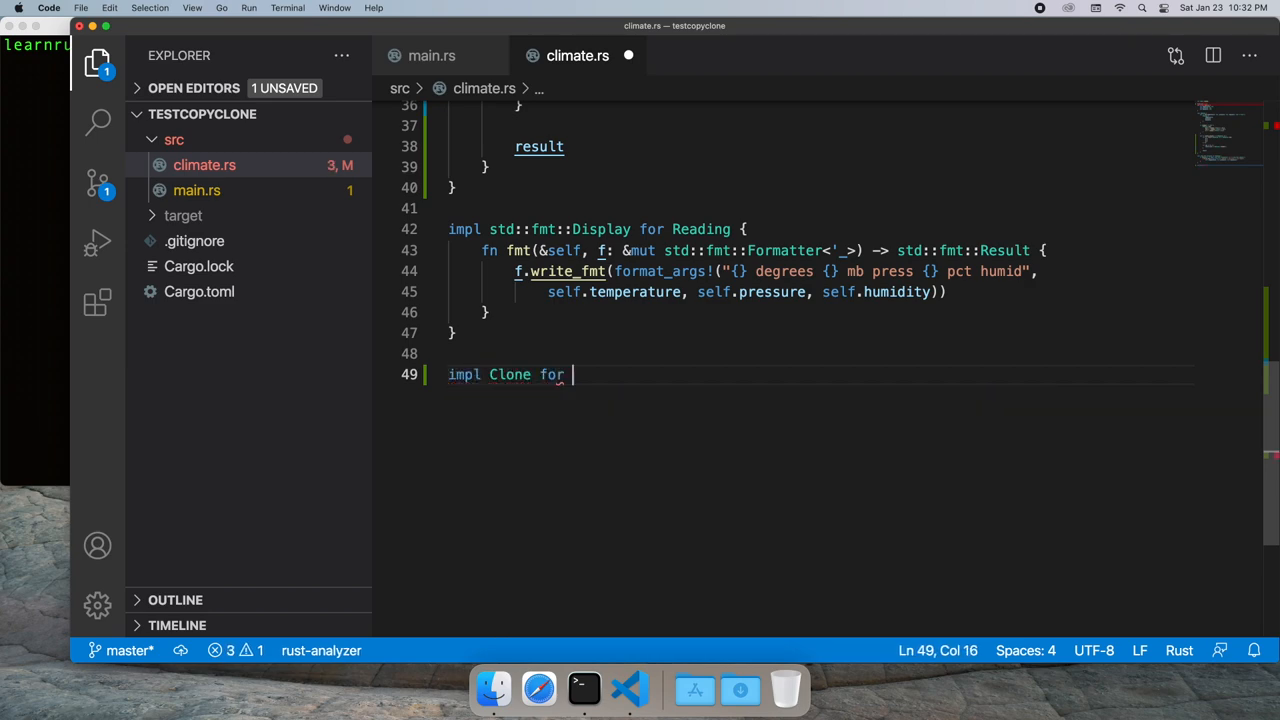
pyautogui.write('Reading {')
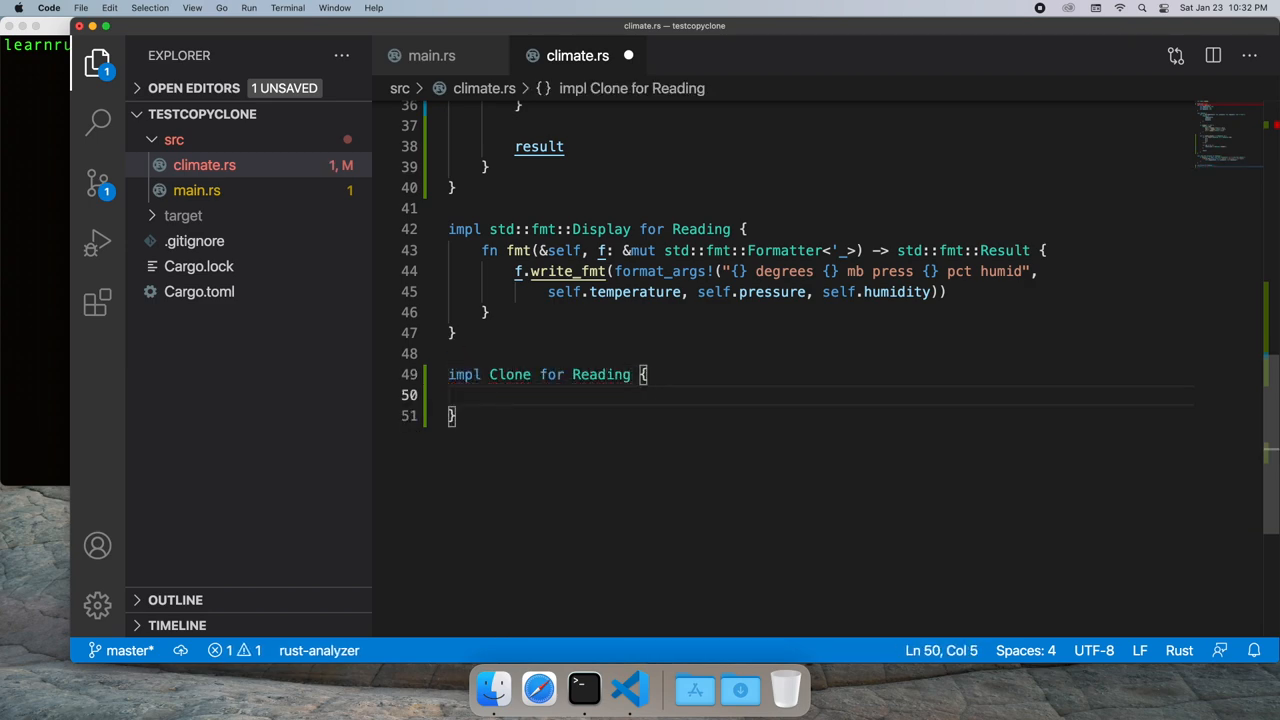
pyautogui.write('fn clone()')
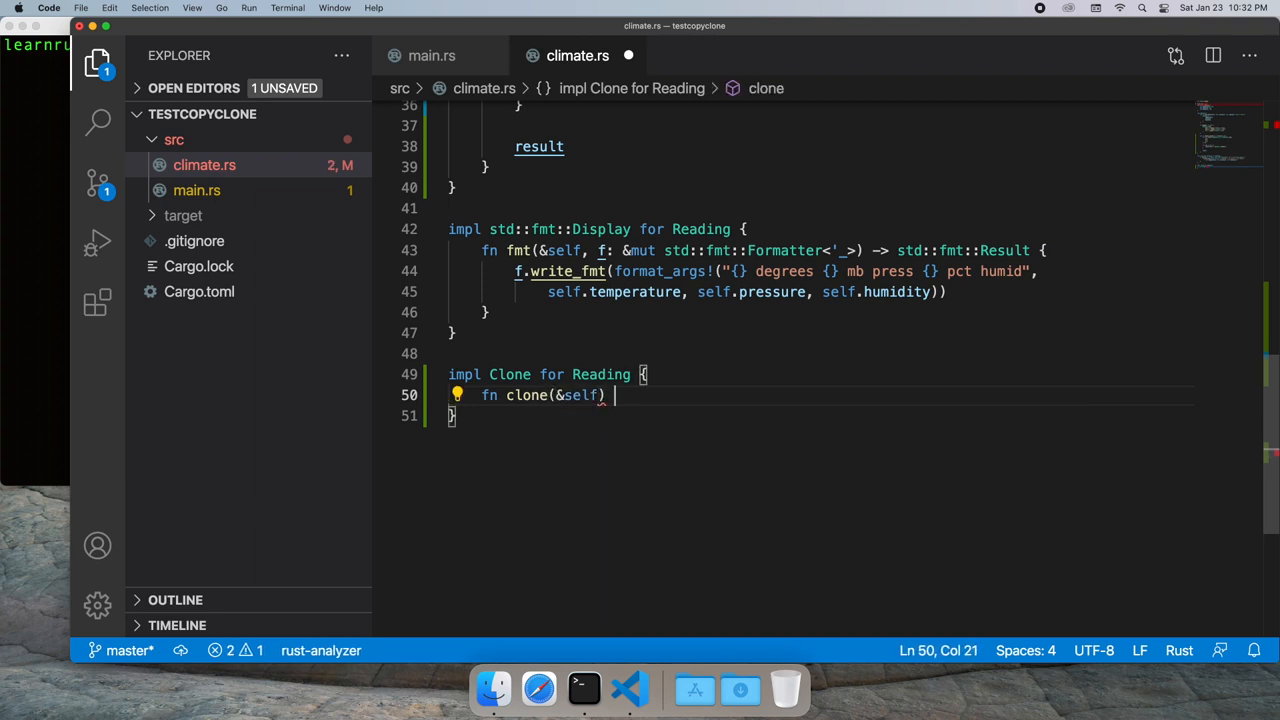
pyautogui.write('-> Self {')
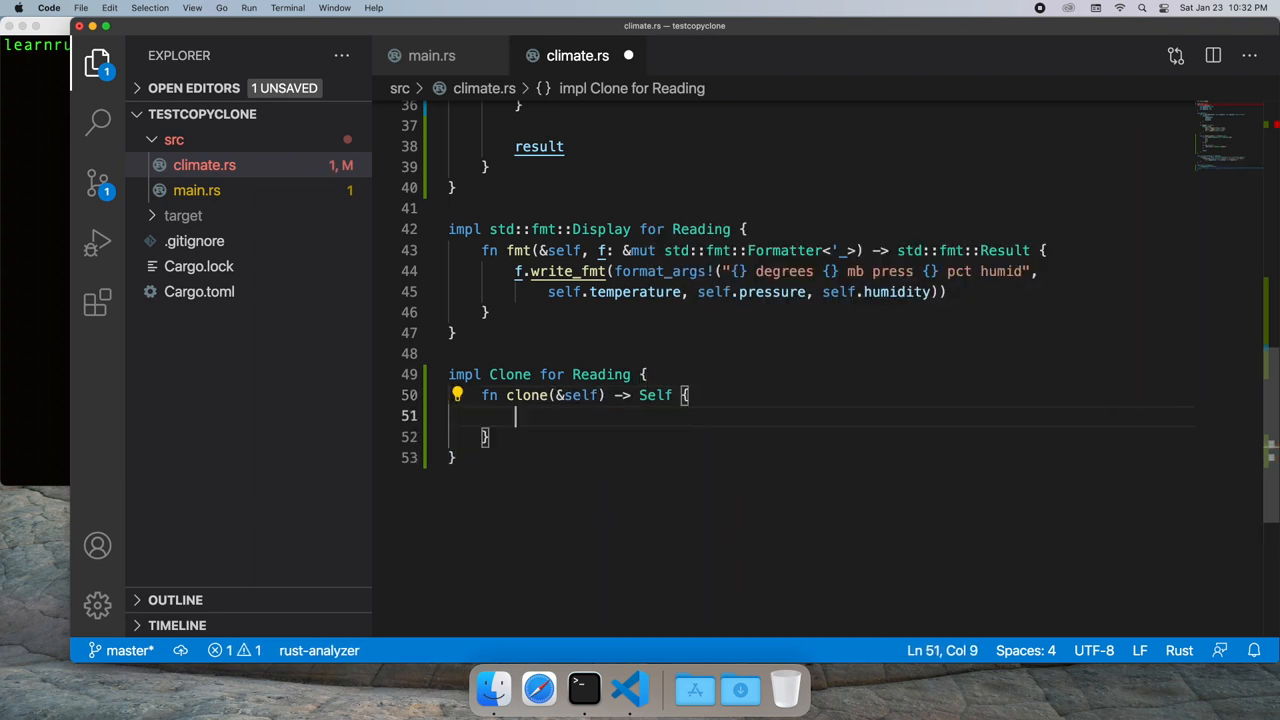
pyautogui.write('Reading::new(self.temperature')
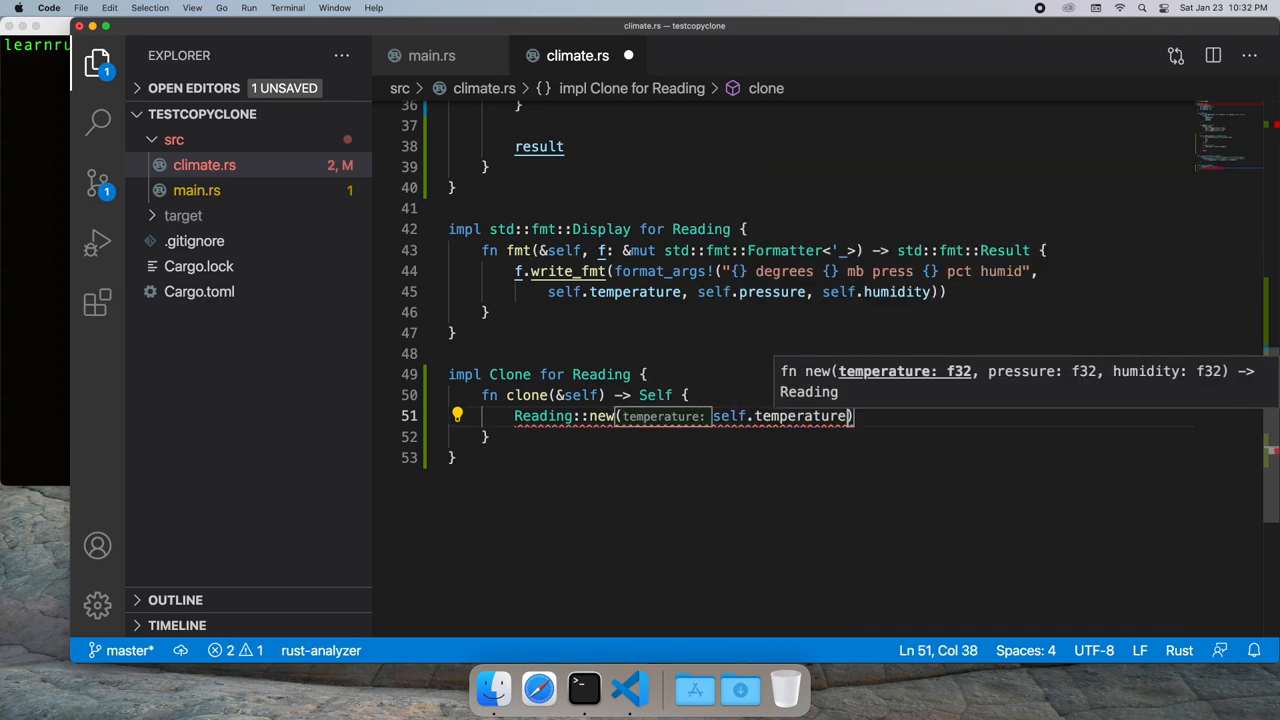
pyautogui.write(', self.pressure, self.humidity')
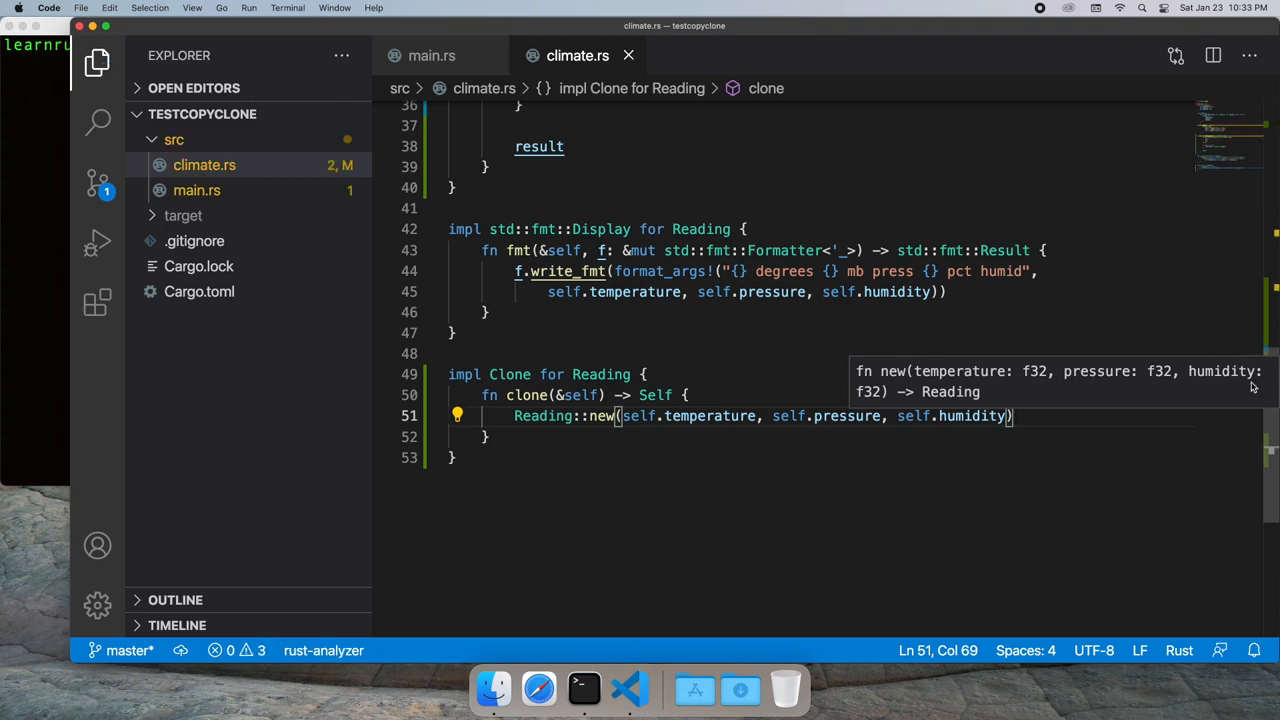
# Add Clone to Reading's derive, delete the hand-written Clone impl, and open main.rs
pyautogui.scroll(3)
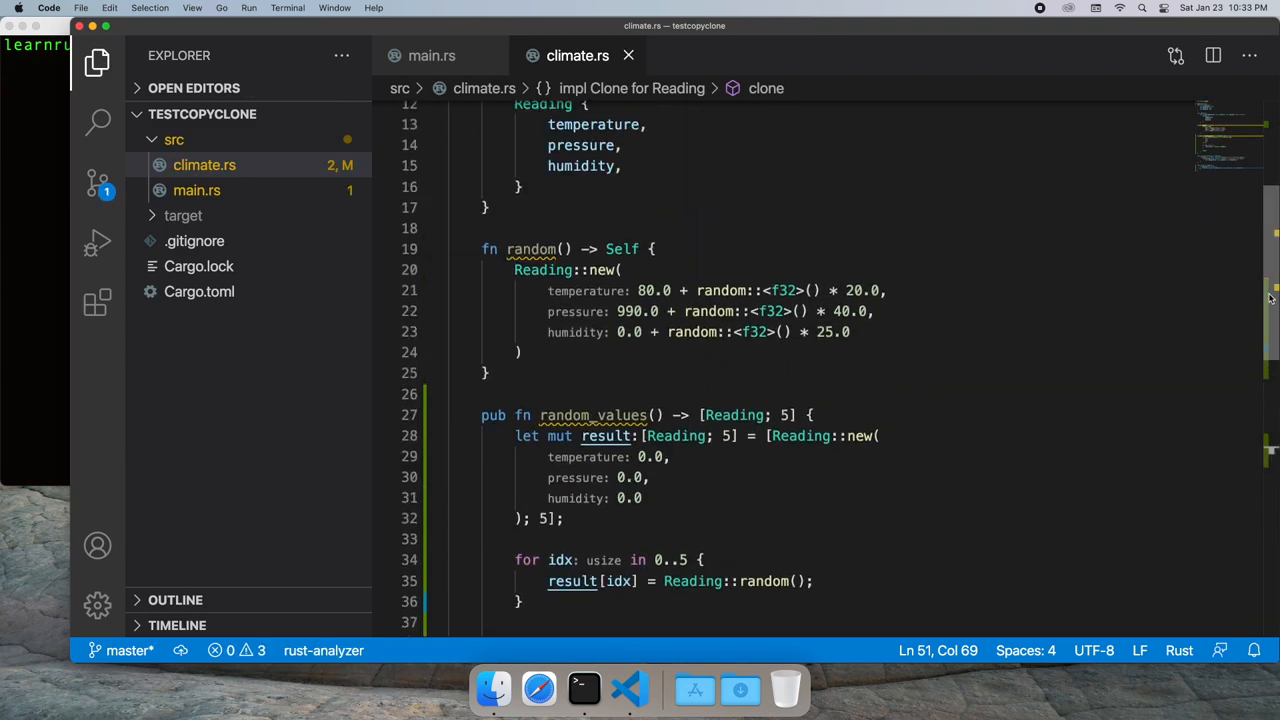
pyautogui.scroll(3)
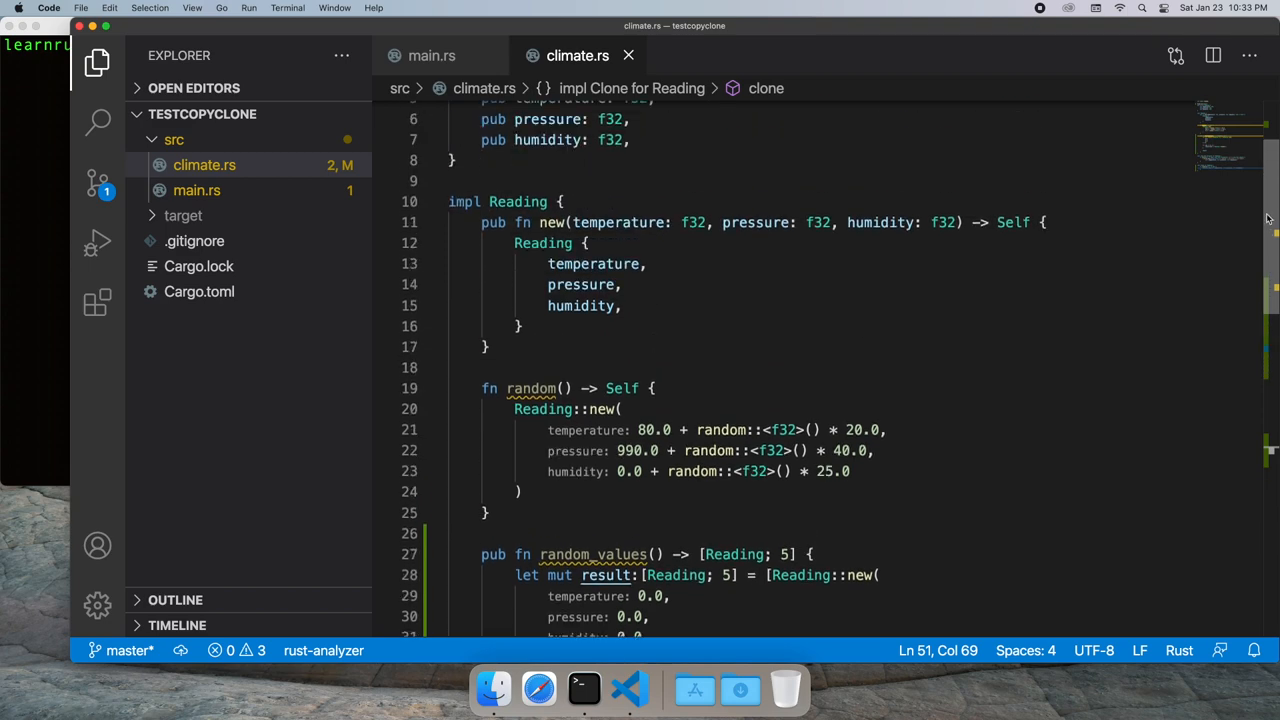
pyautogui.scroll(3)
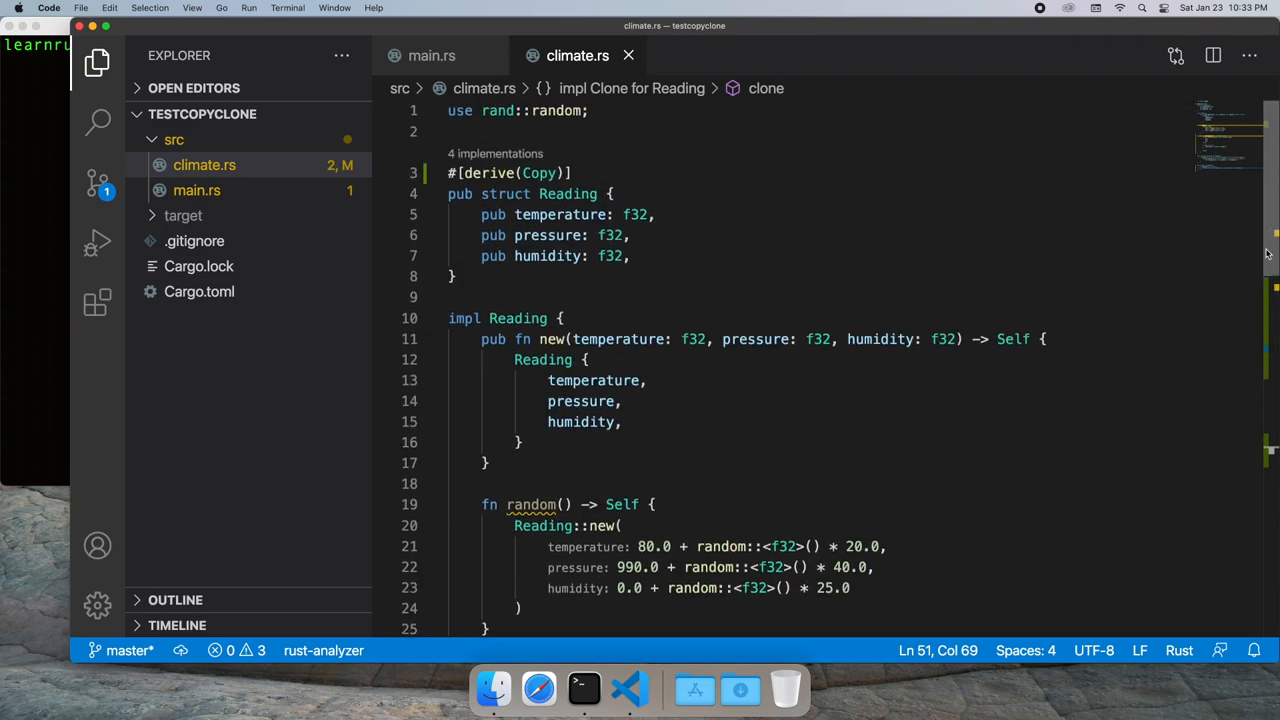
pyautogui.scroll(-3)
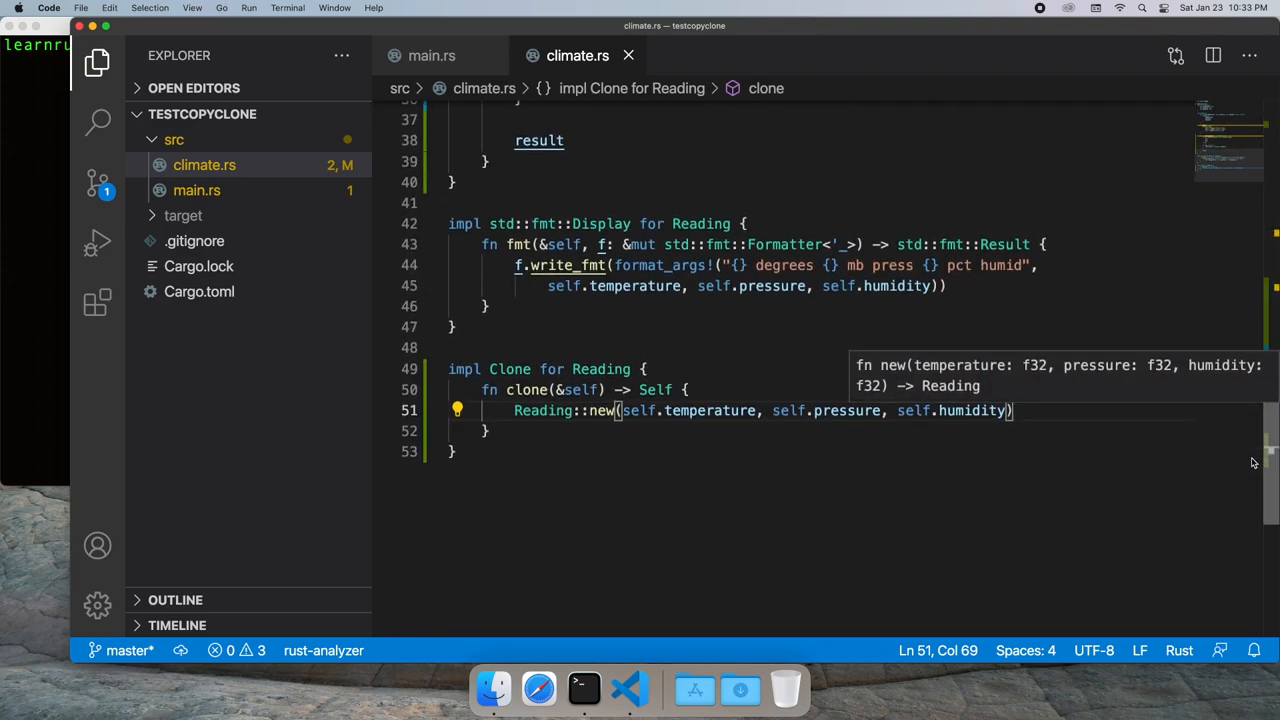
pyautogui.scroll(3)
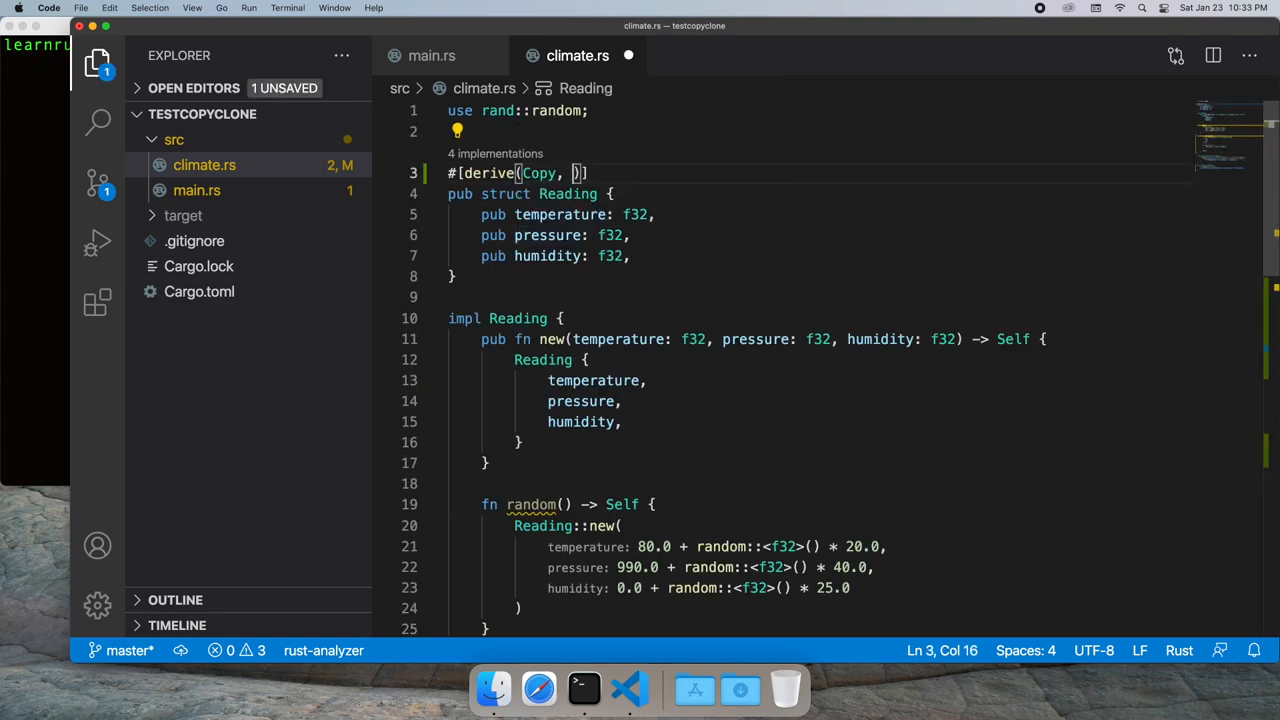
pyautogui.write('Clone')
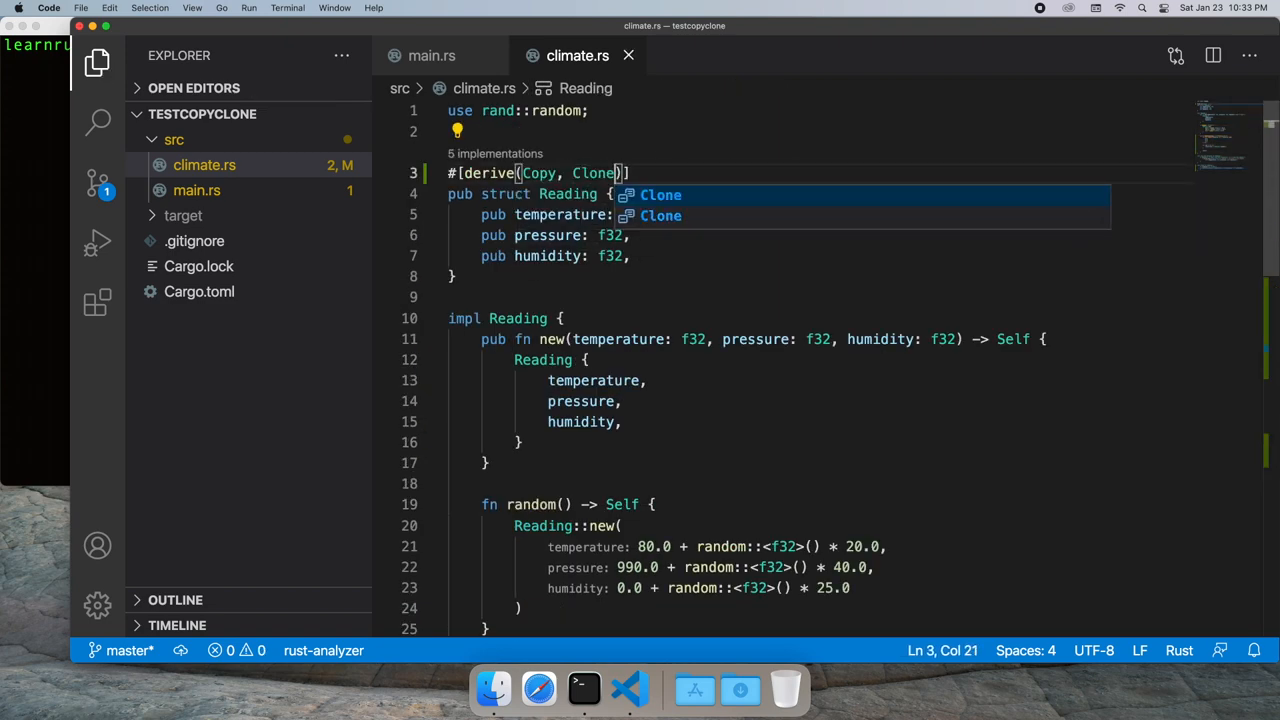
pyautogui.scroll(-3)
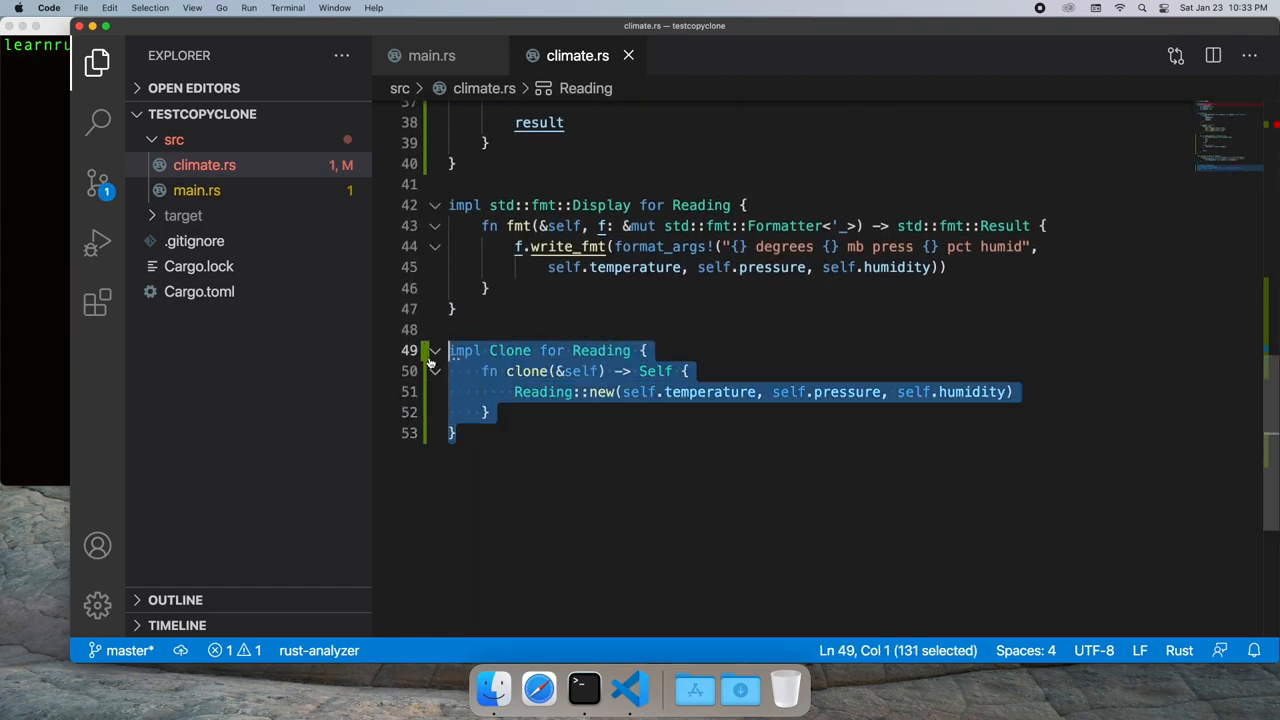
pyautogui.press('Delete')
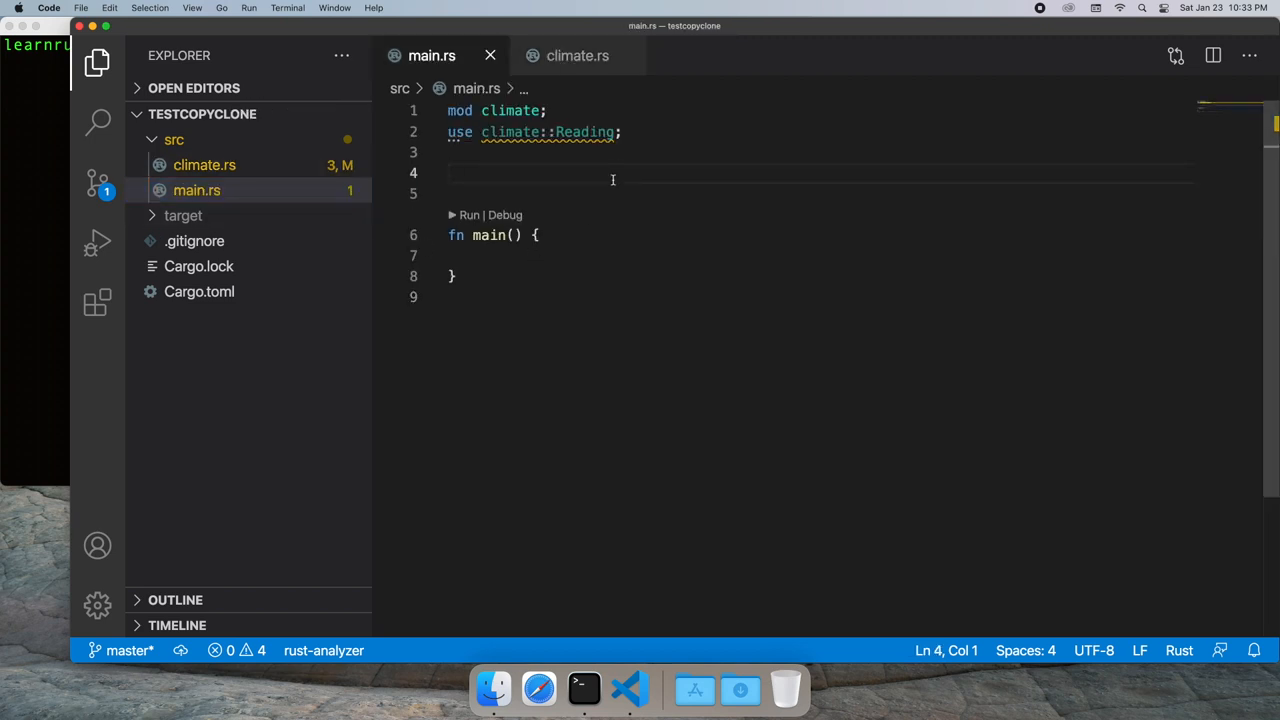
# Above main, declare fn print_values(some_values: [Reading; 5])
pyautogui.write('fn print_valu')
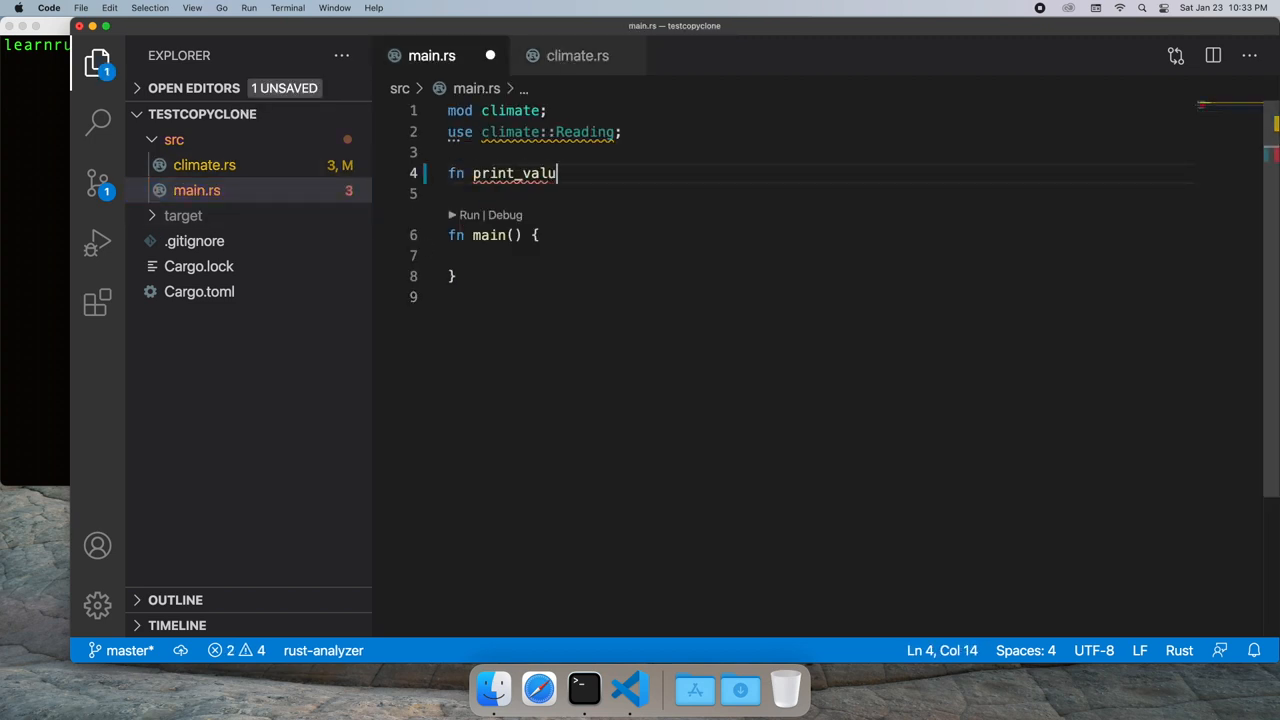
pyautogui.write('es()')
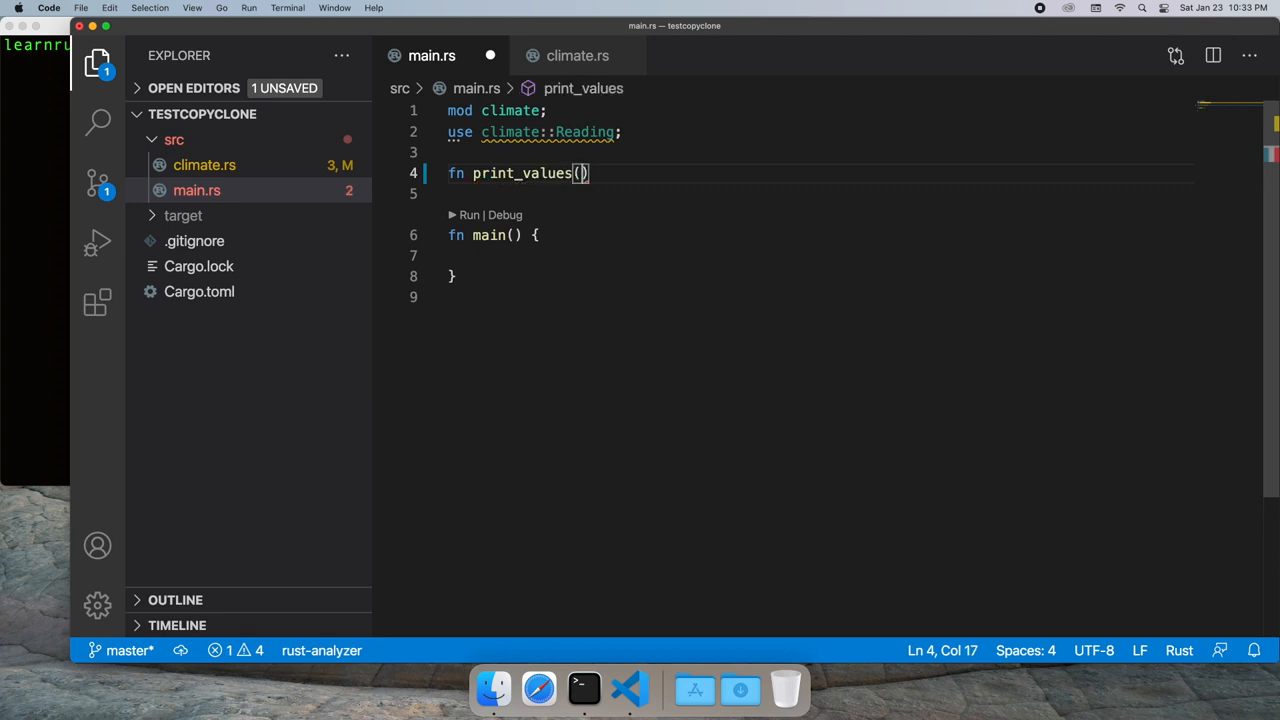
pyautogui.write('some_values')
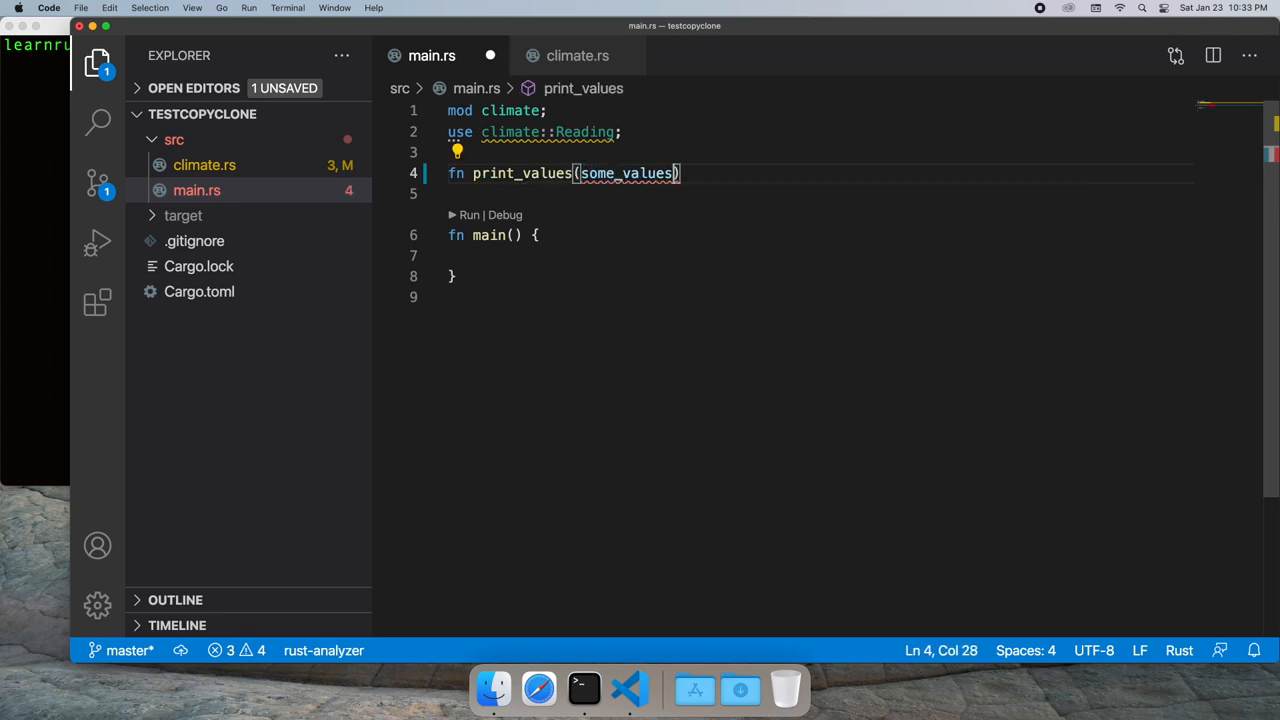
pyautogui.write(':[Reading; 5')
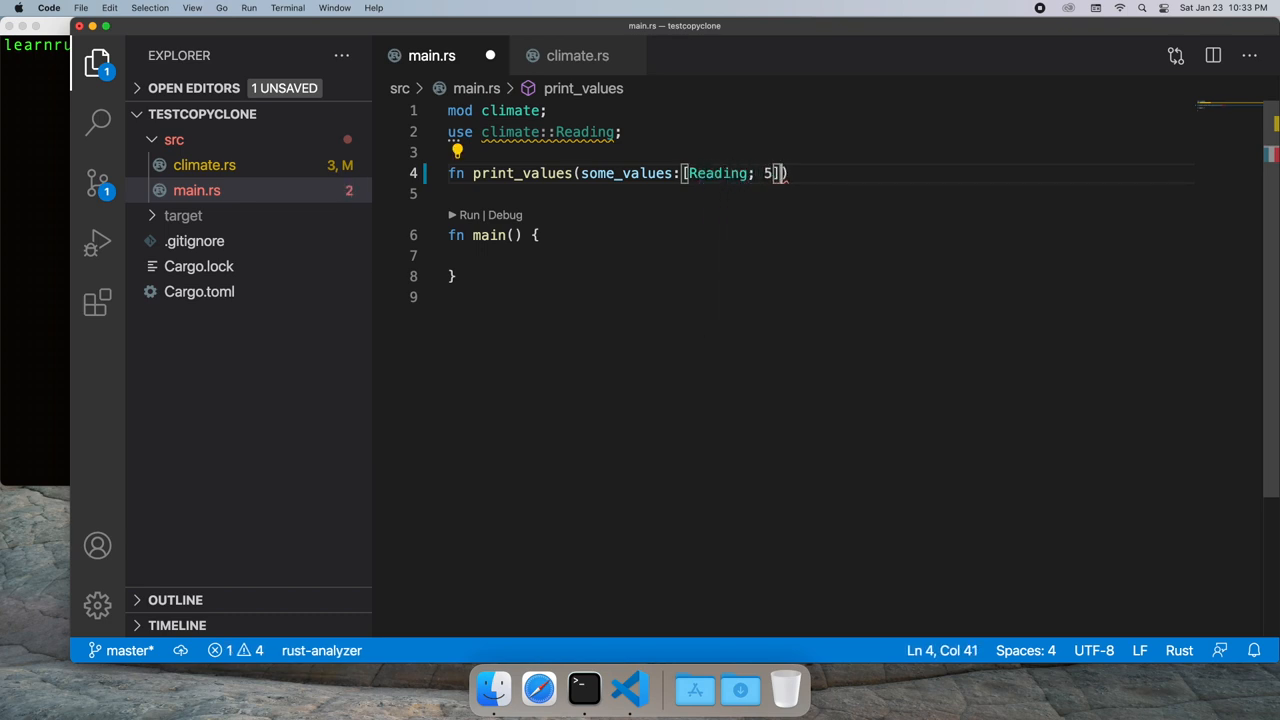
pyautogui.write('{')
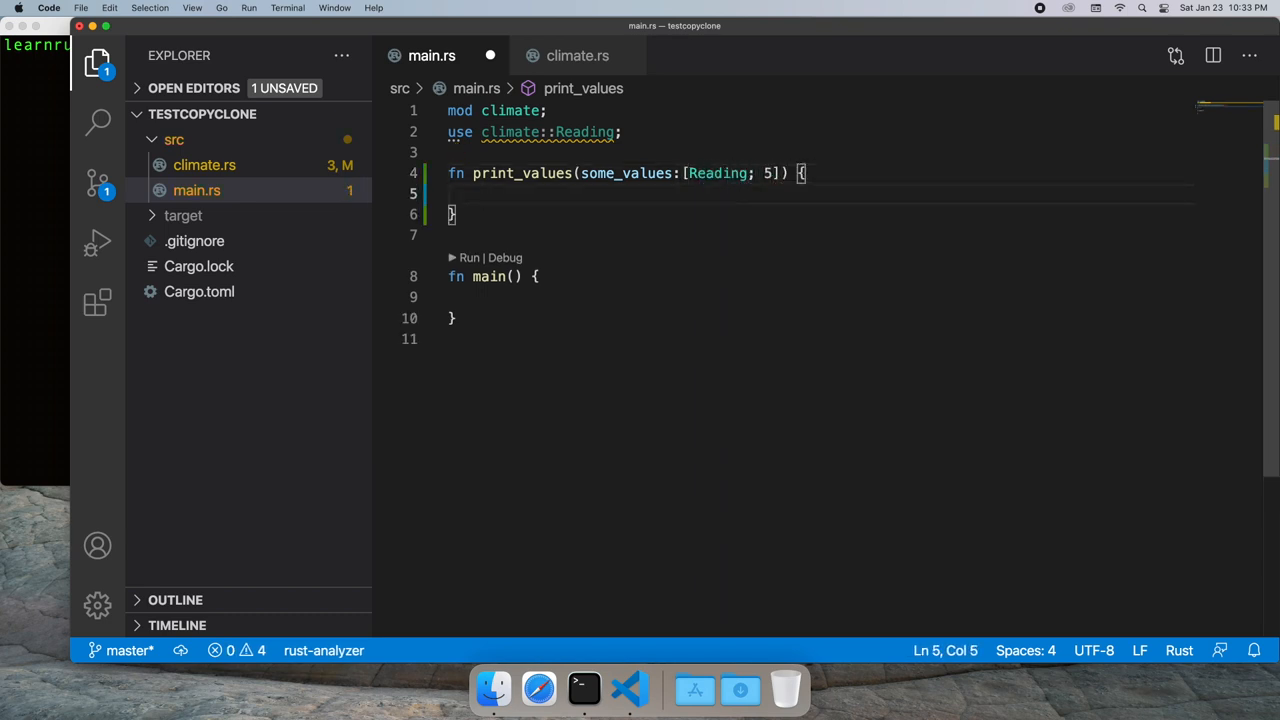
# Loop idx over 0..5 printing some_values[idx] with println!("{}")
pyautogui.write('for(id')
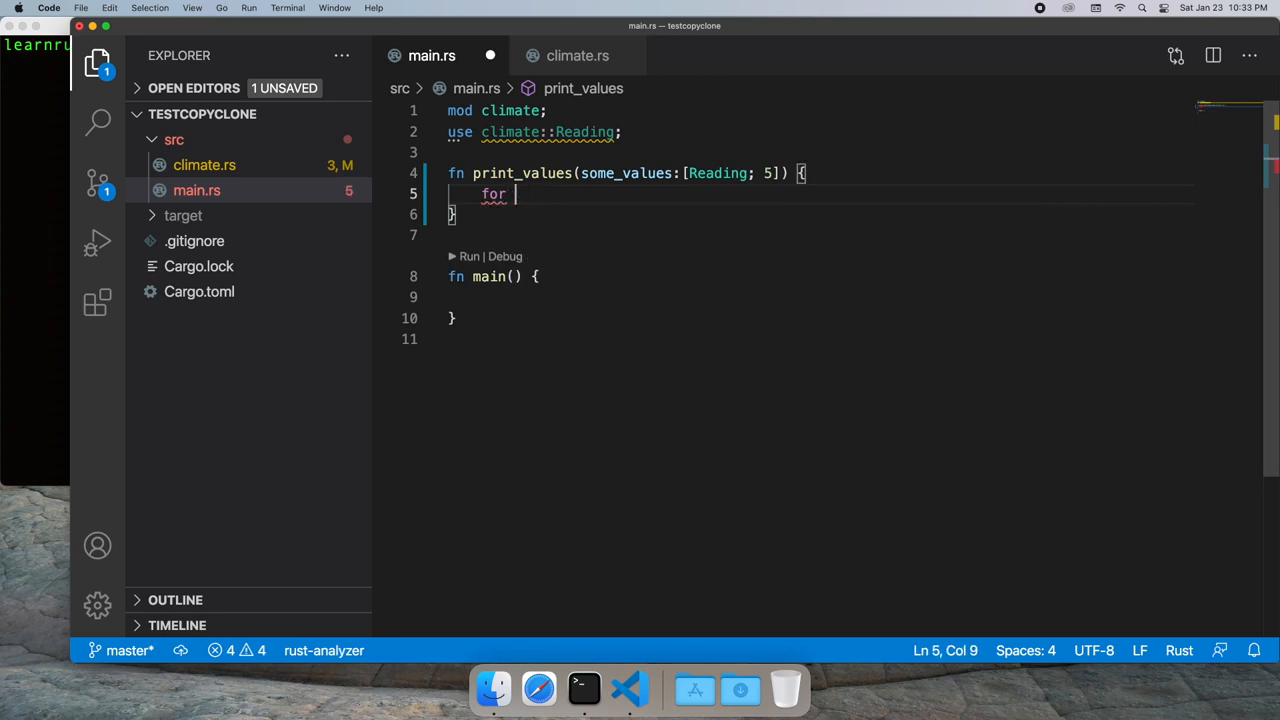
pyautogui.write('idx: i32 in 0..')
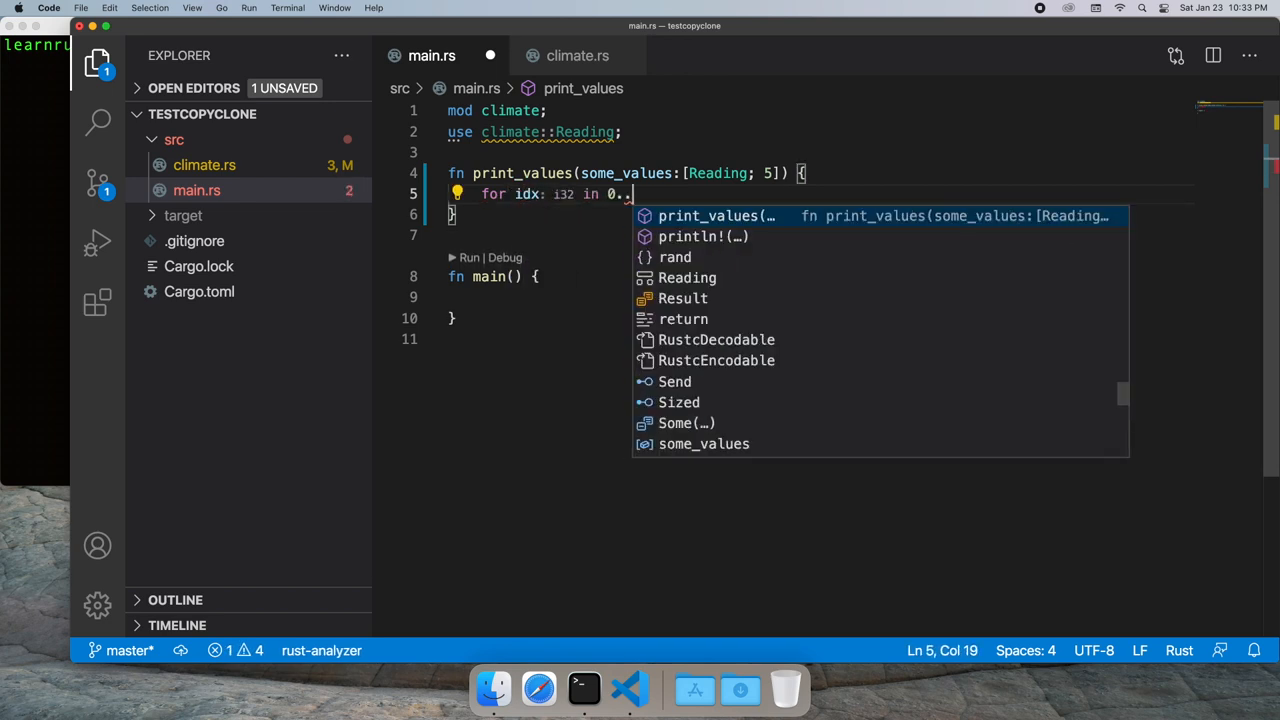
pyautogui.write('5 {')
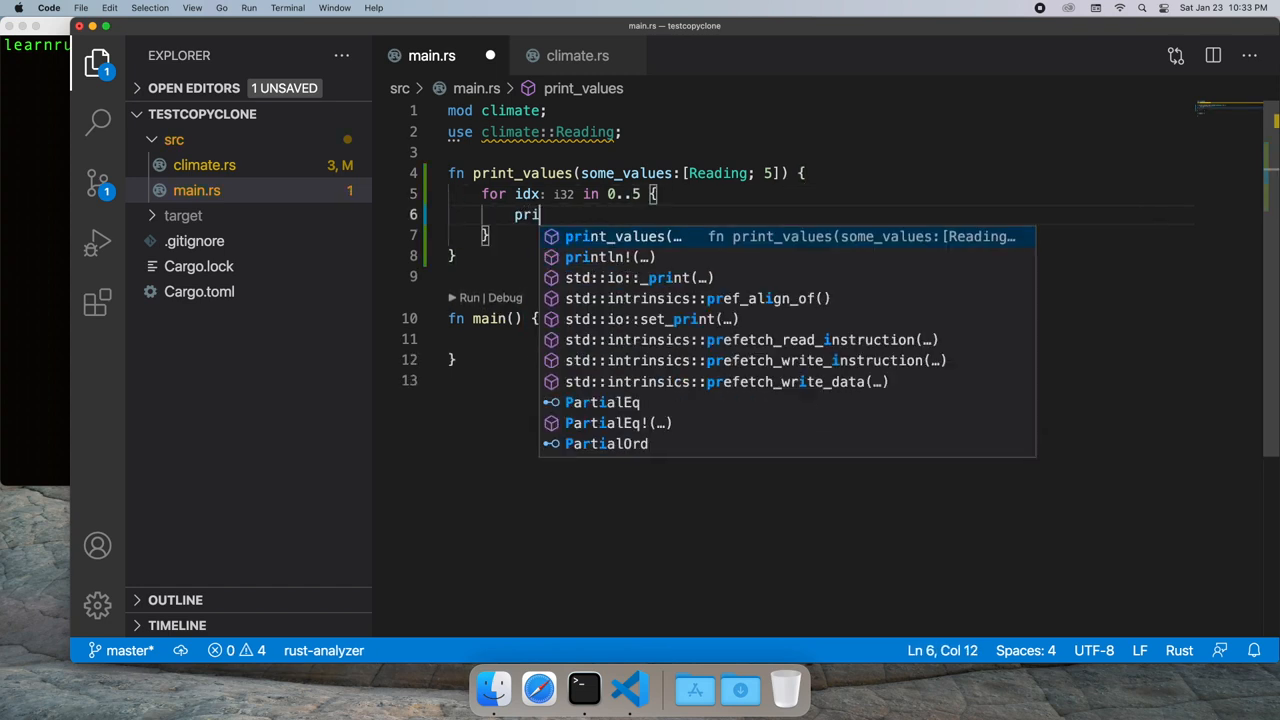
pyautogui.click(596, 257)
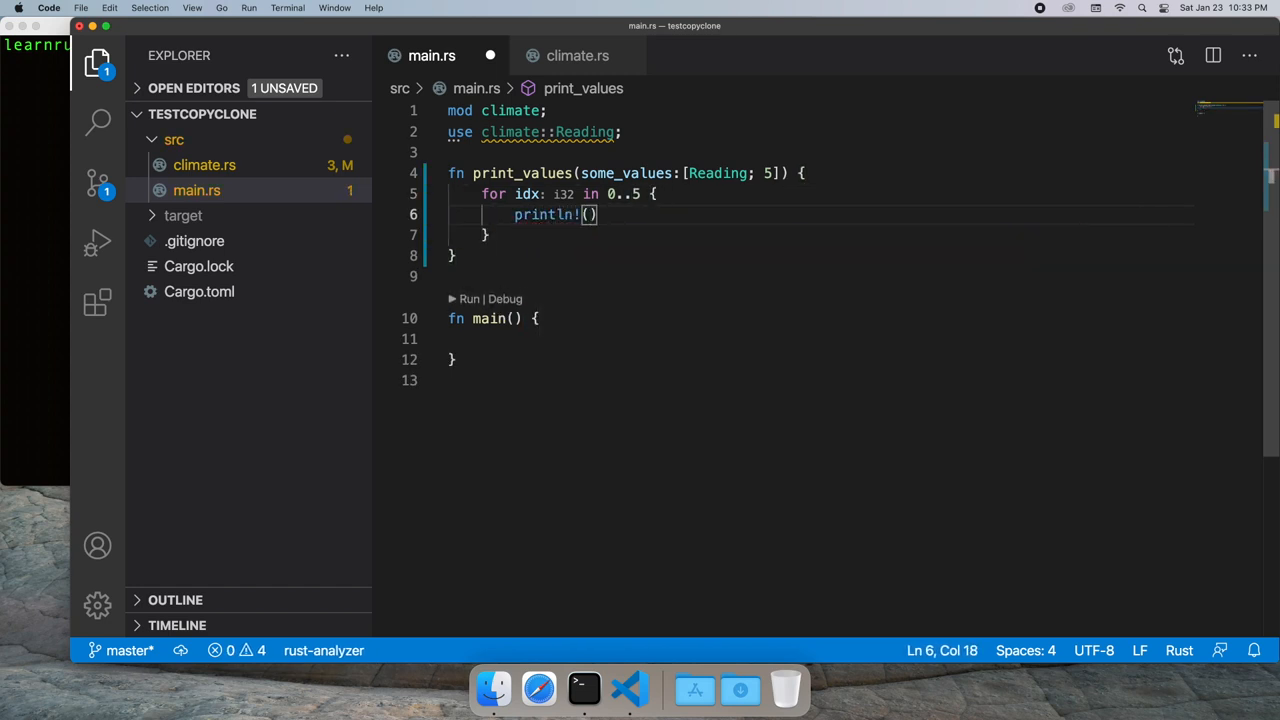
pyautogui.write('"{}"')
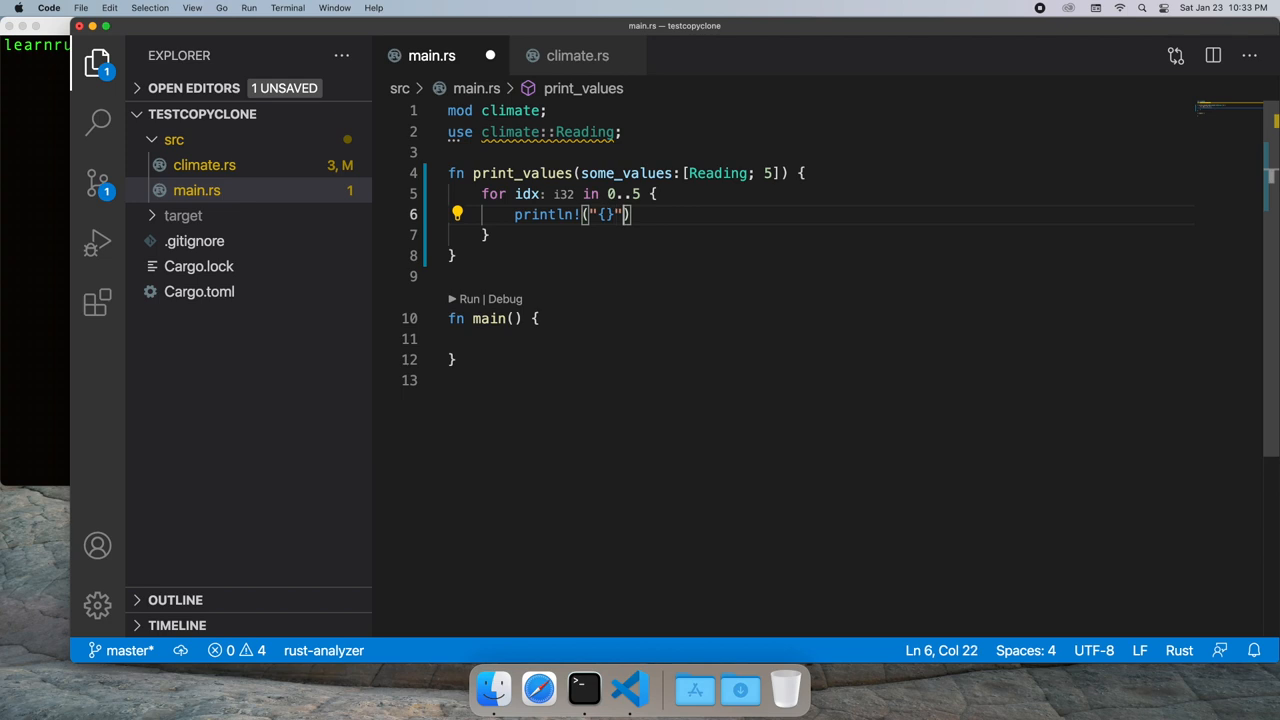
pyautogui.write(',')
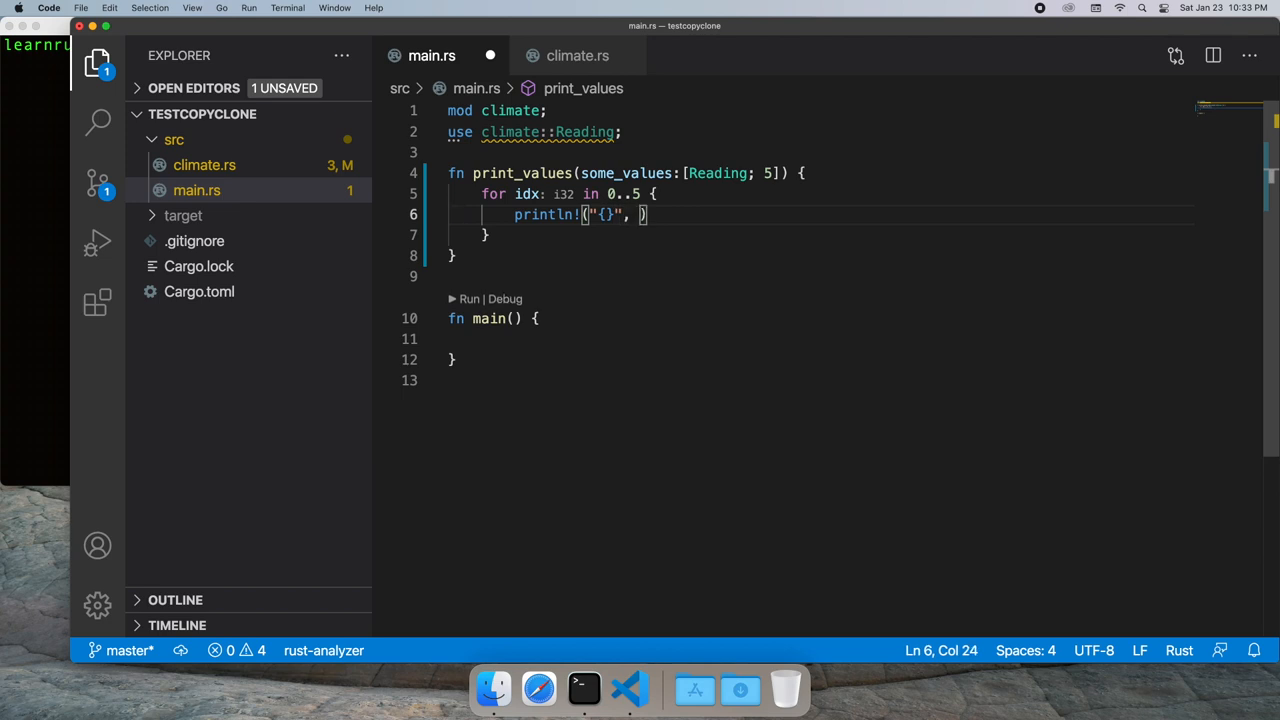
pyautogui.write('some_values[idx]')
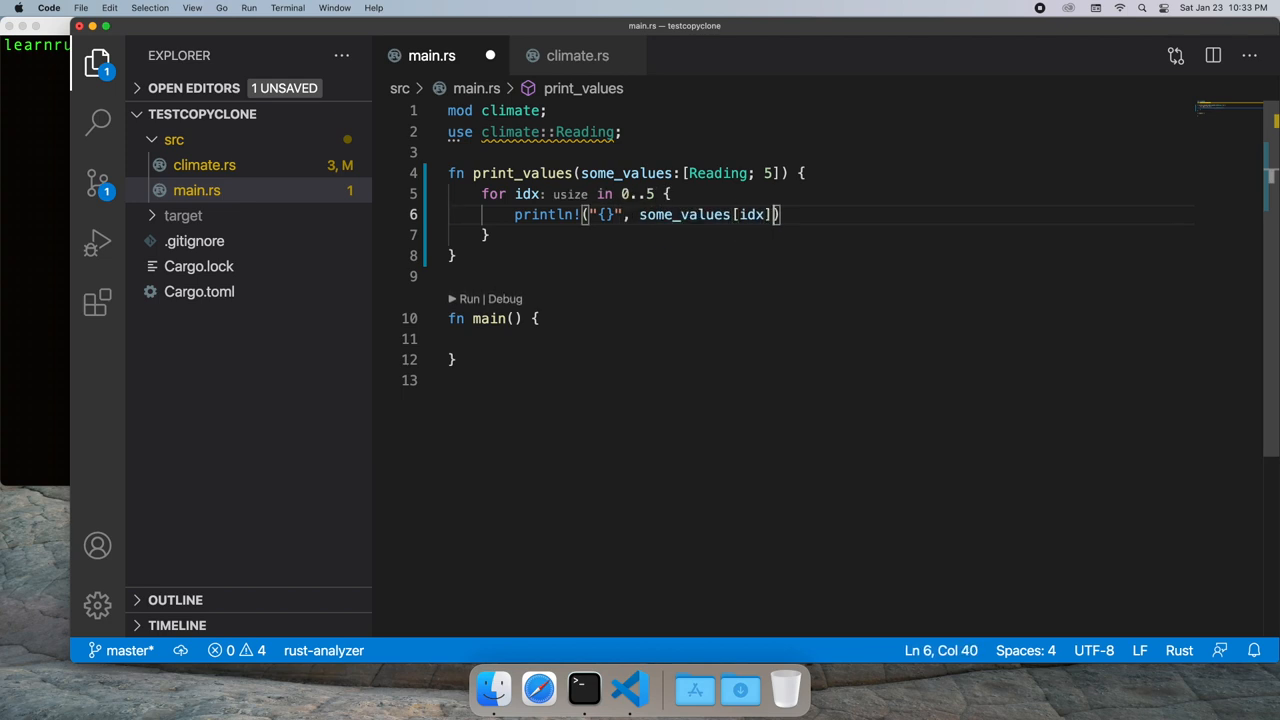
pyautogui.write(';')
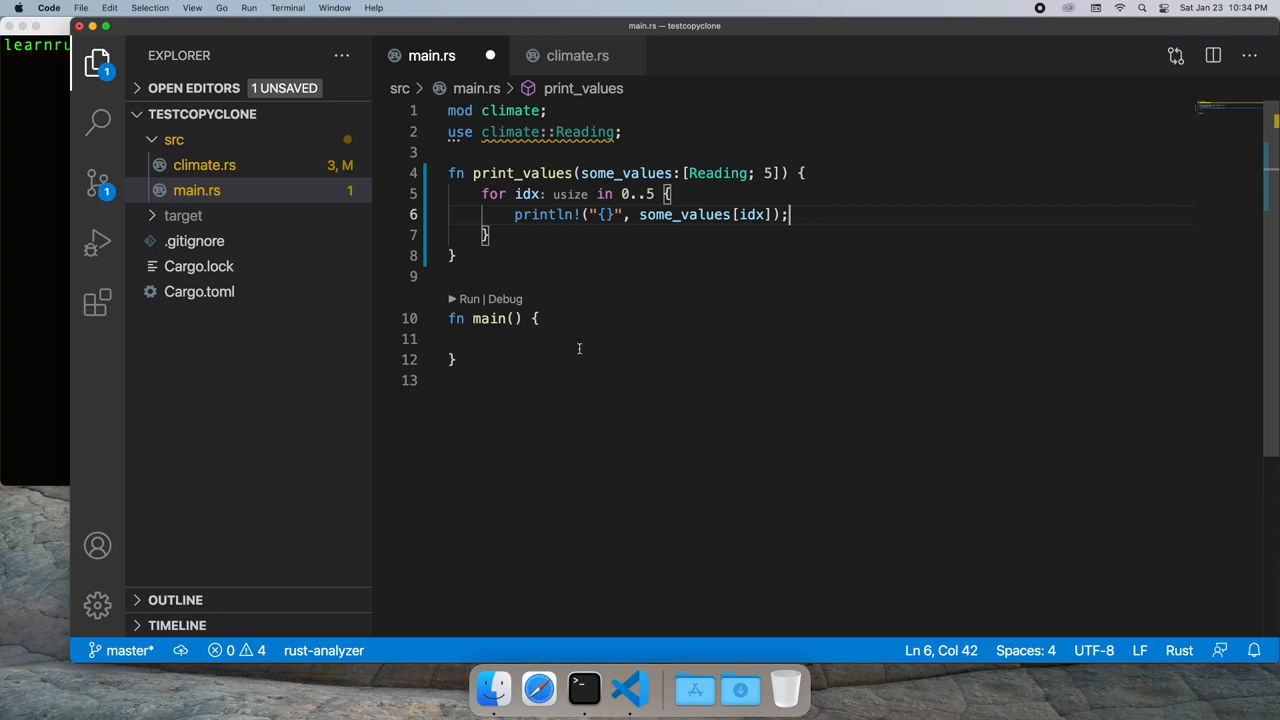
pyautogui.write('let v')
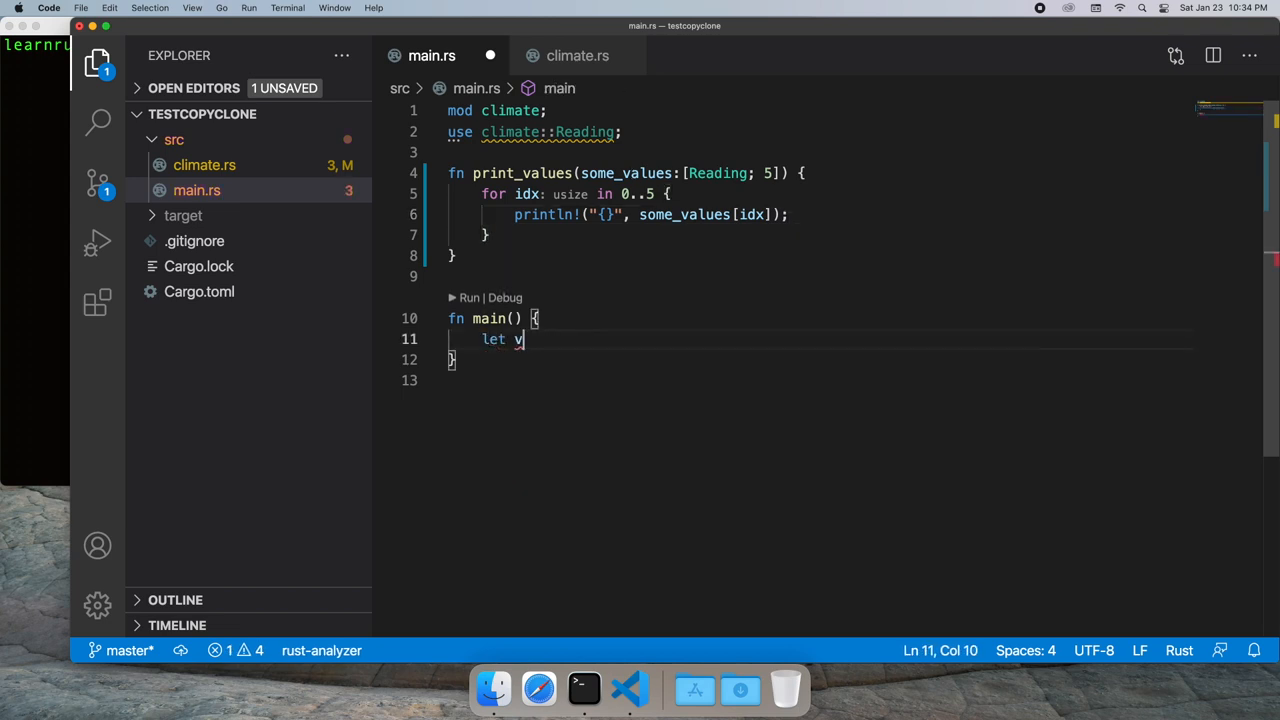
# Set v1 = Reading::random_values(), copy into v2, print both, and run cargo run
pyautogui.write('1 =')
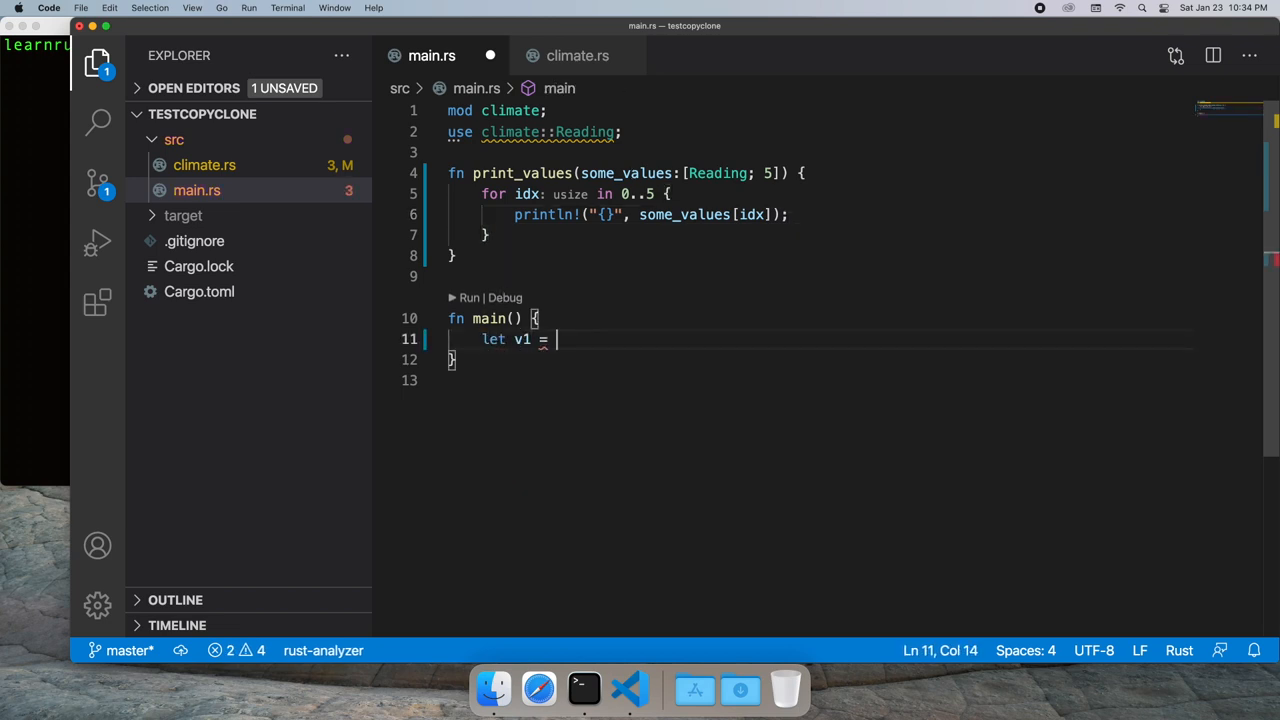
pyautogui.write('Reading')
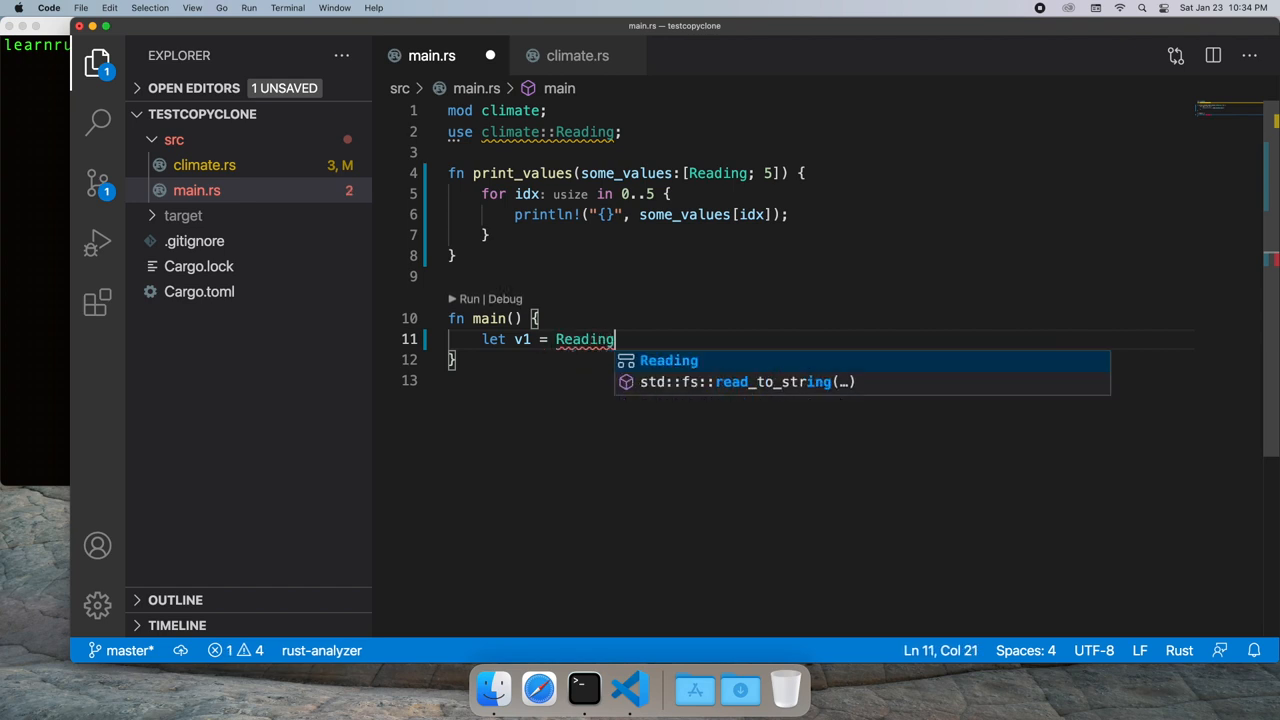
pyautogui.write('::random_values();')
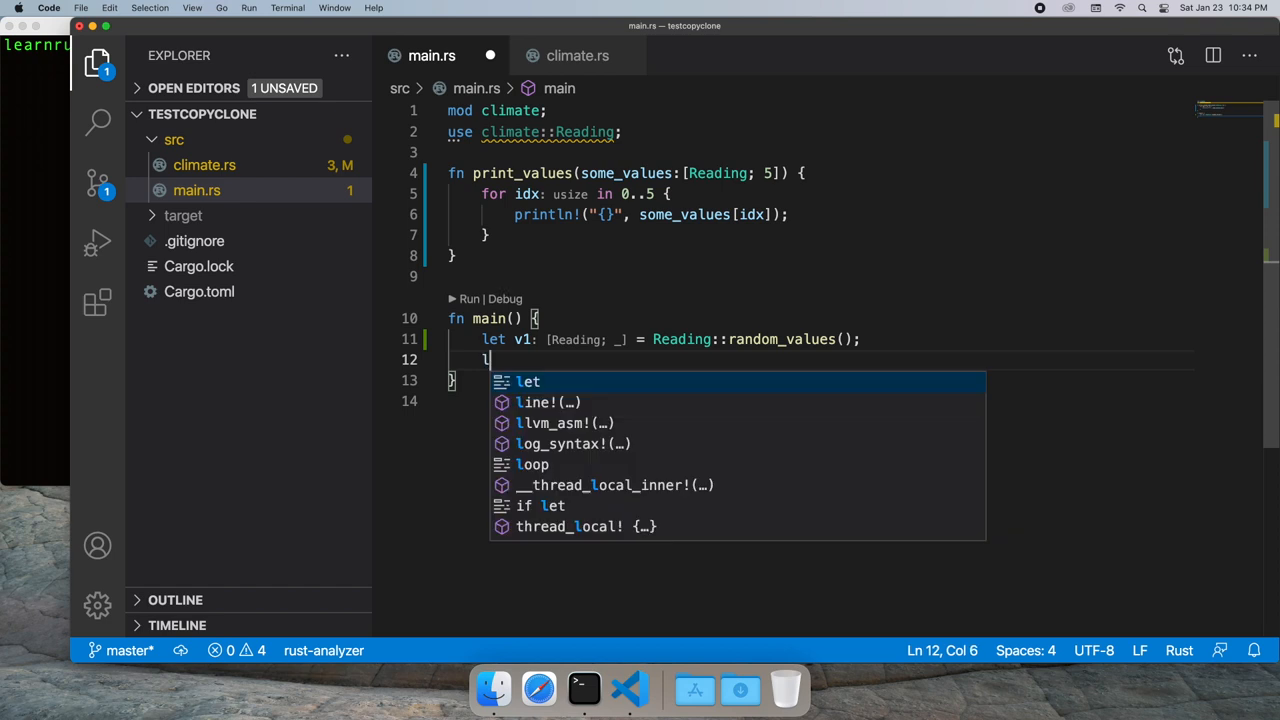
pyautogui.write('et v2 = v1;')
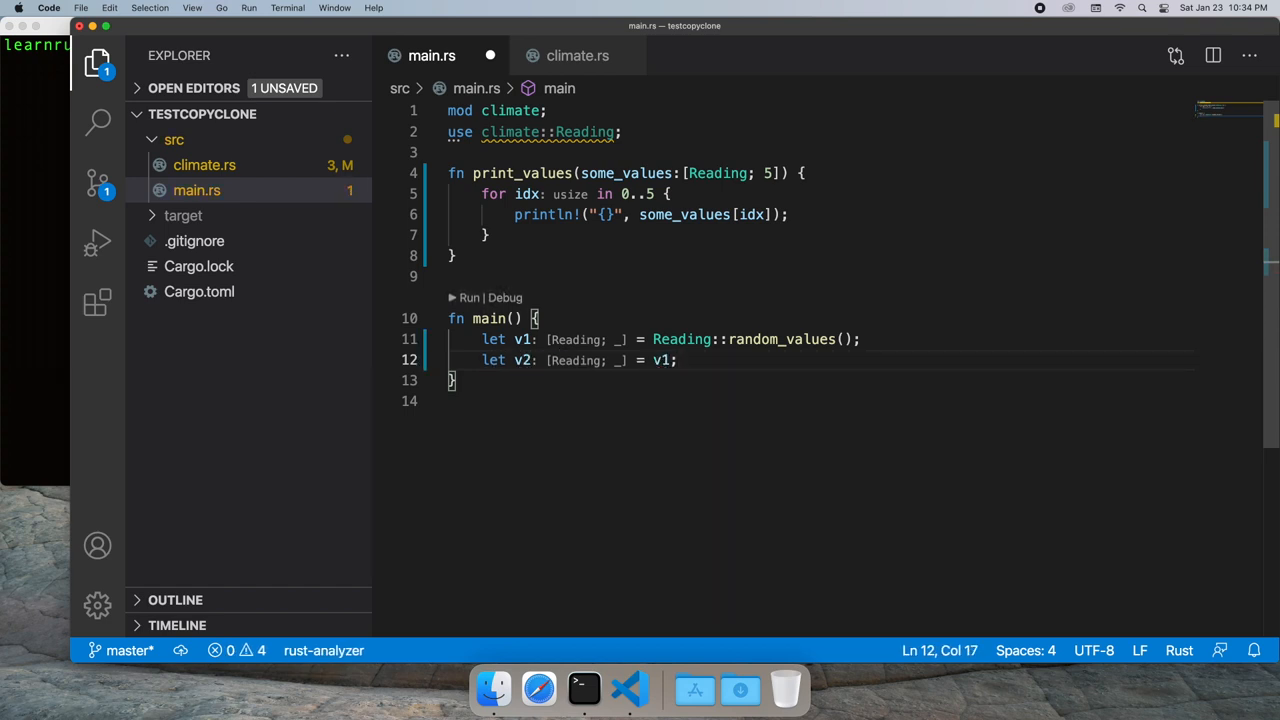
pyautogui.write('print')
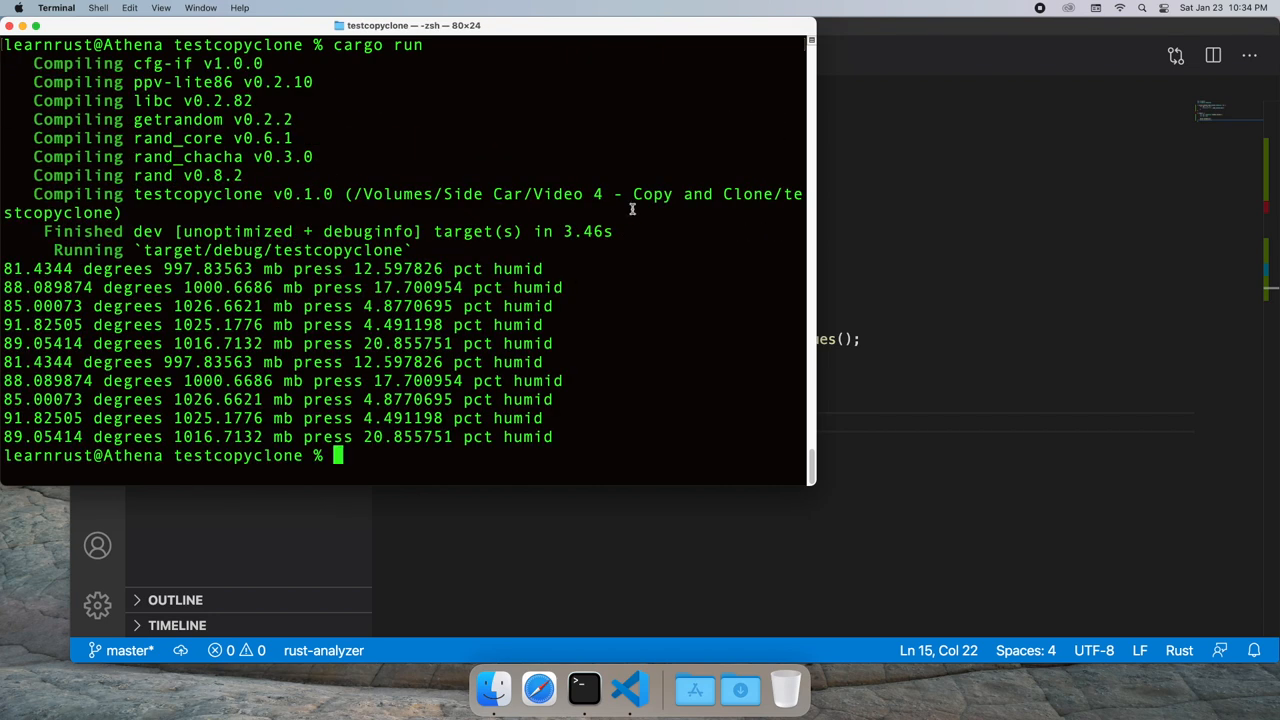
pyautogui.click(628, 688)
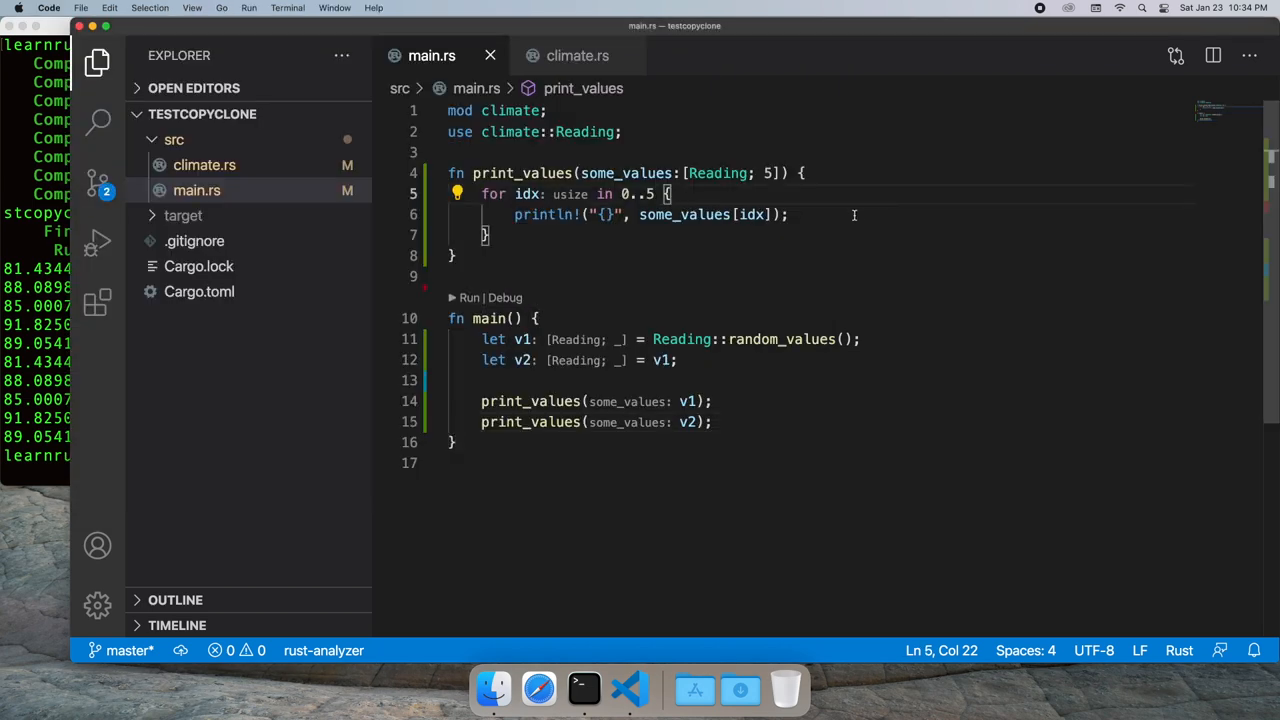